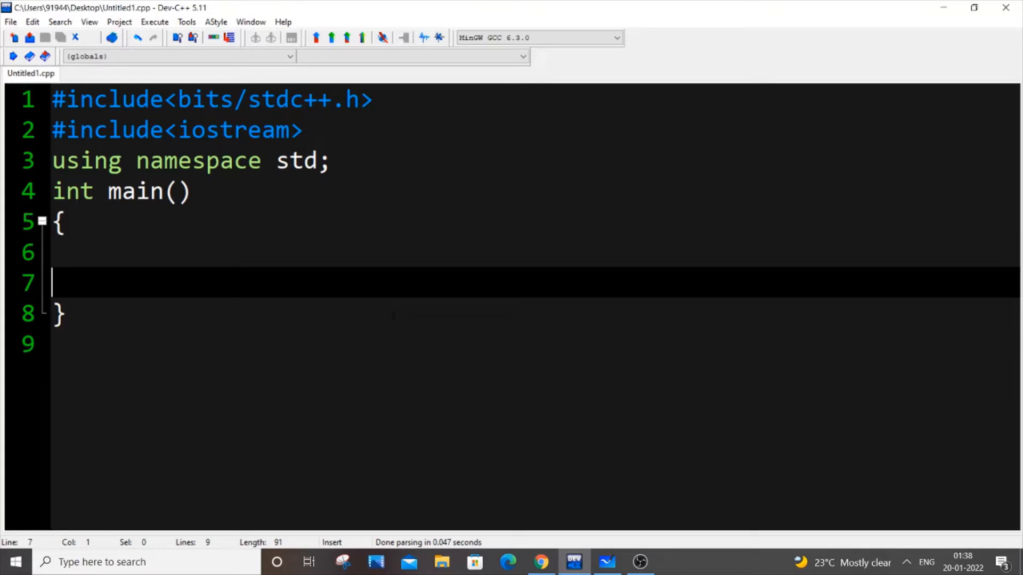
mouse_move(611, 553)
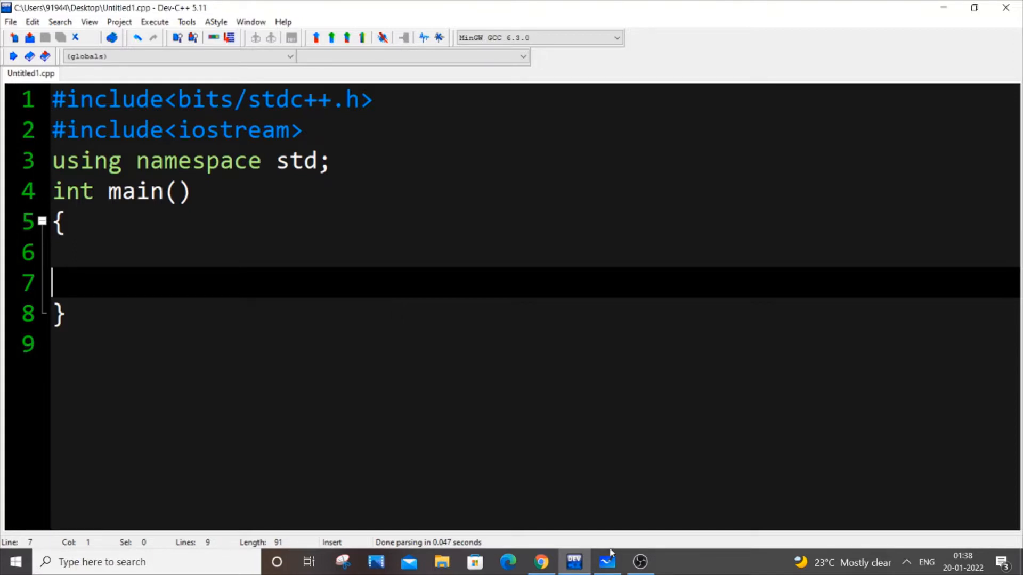
Step: Bring up the Whiteboard board with the MIN HEAP and MAX HEAP tree diagrams
click(605, 562)
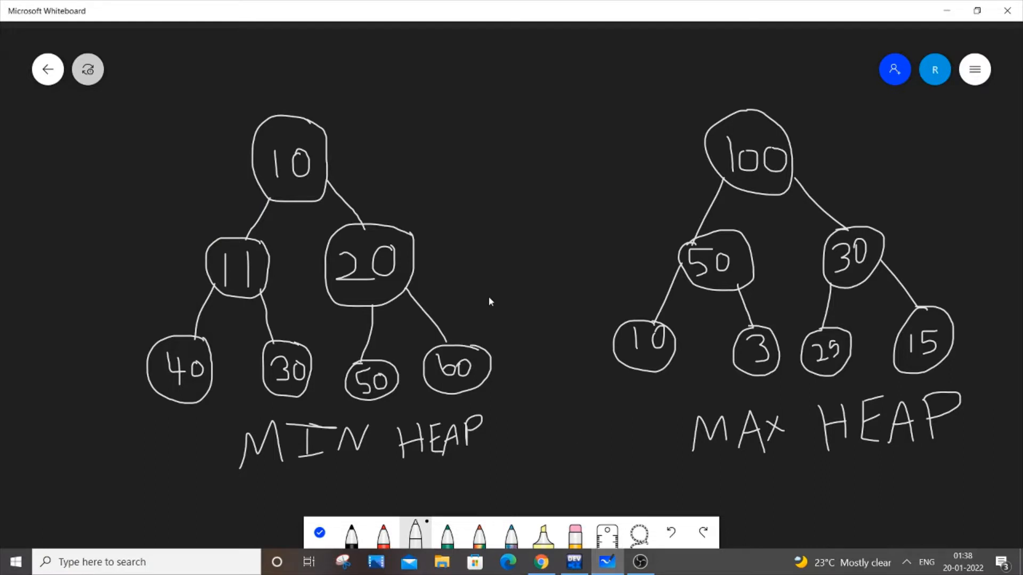
mouse_move(449, 366)
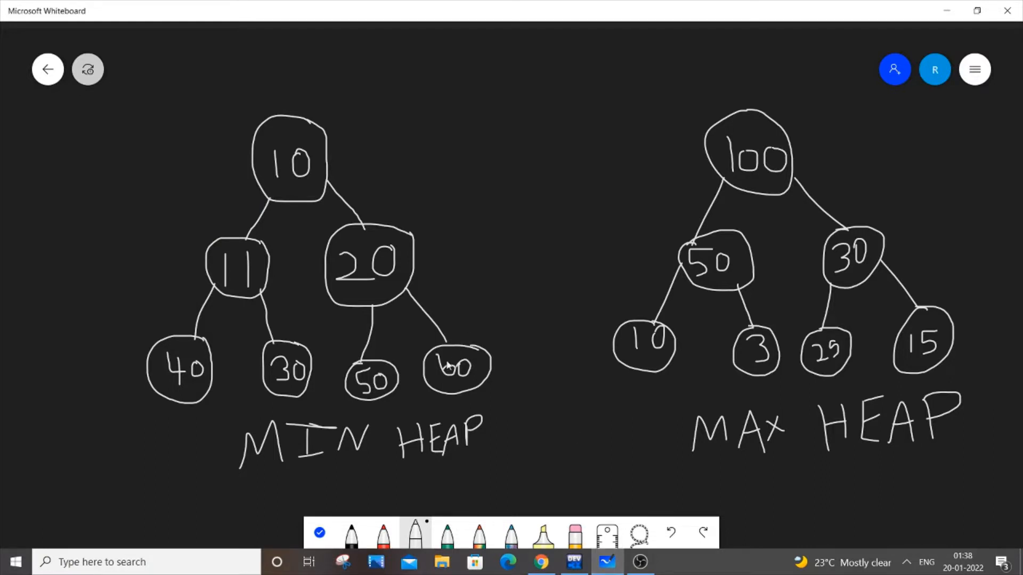
mouse_move(511, 121)
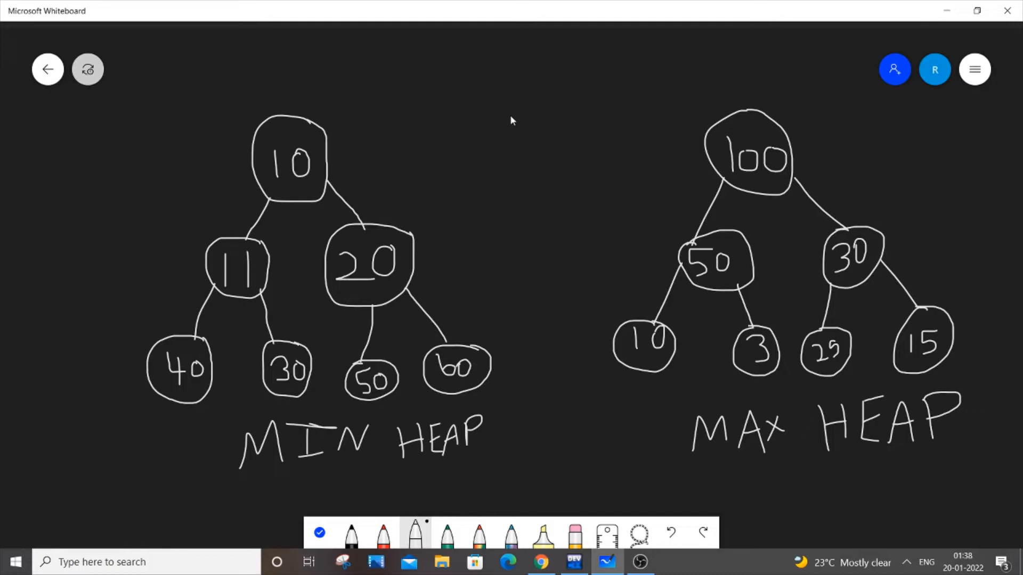
mouse_move(360, 235)
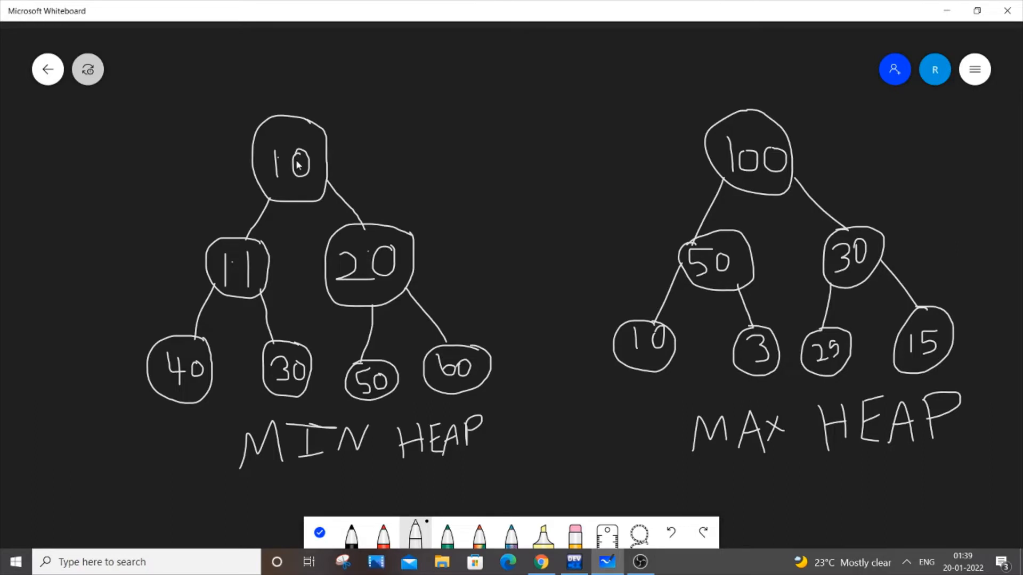
mouse_move(240, 261)
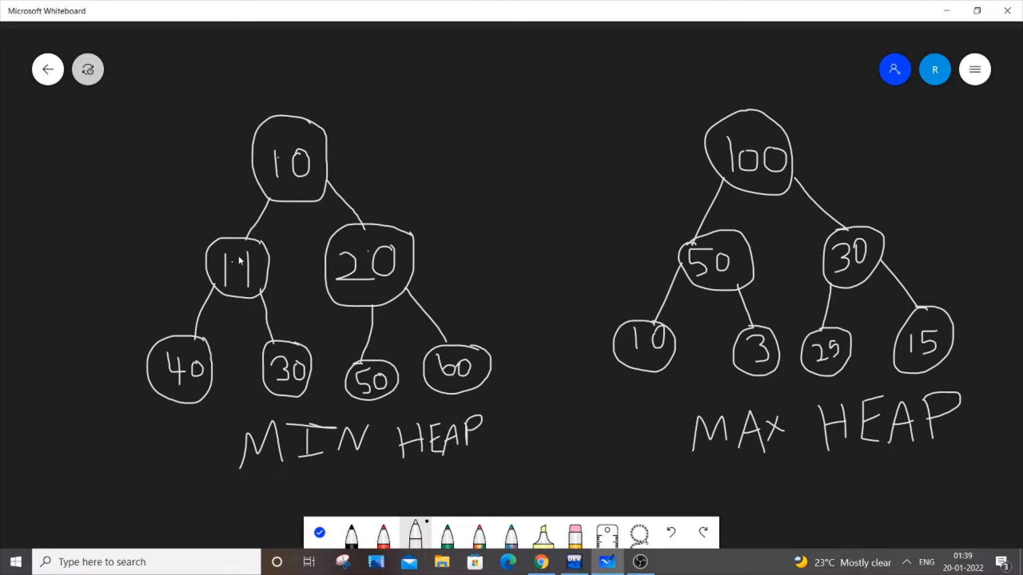
mouse_move(264, 230)
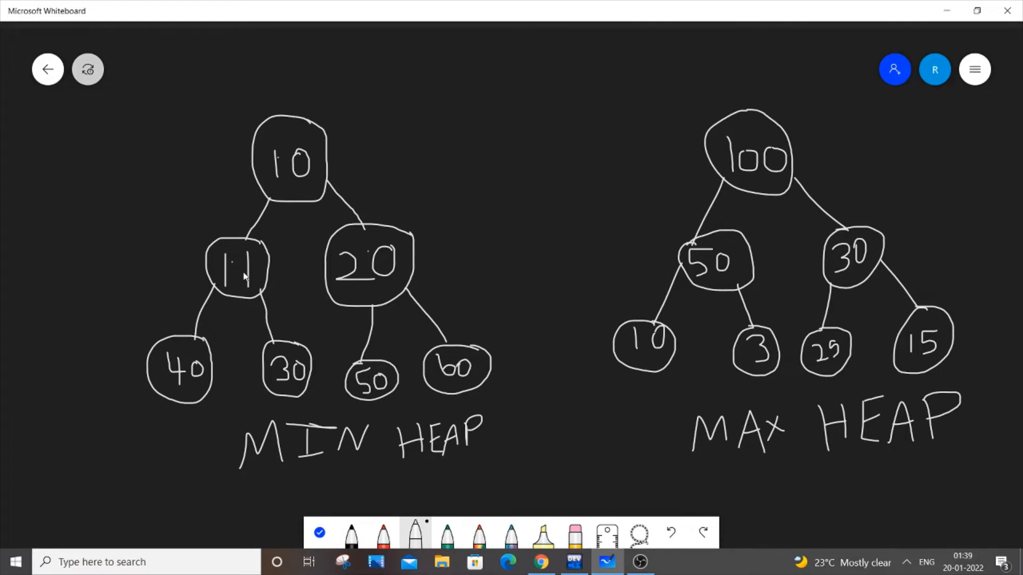
mouse_move(241, 271)
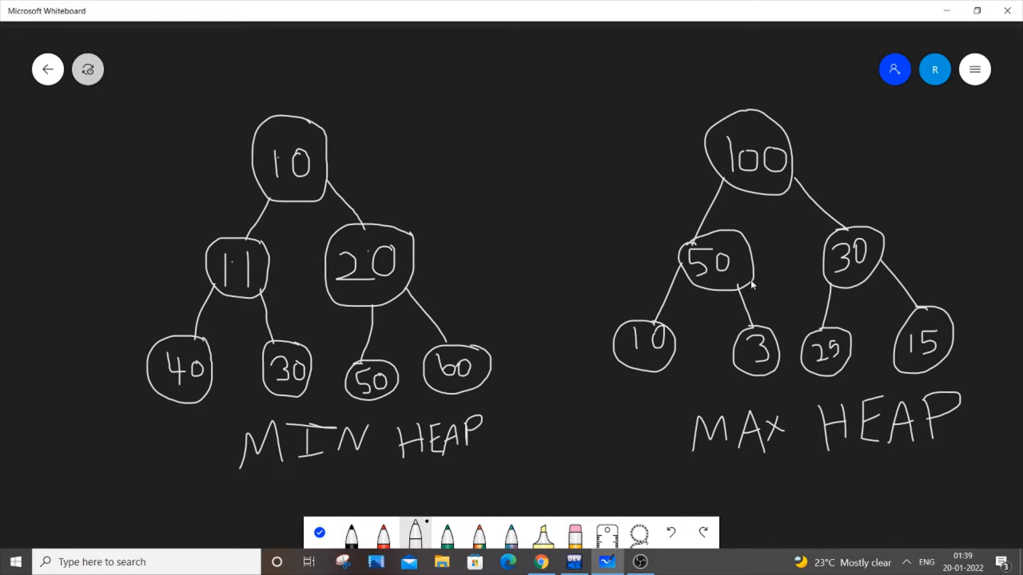
mouse_move(750, 267)
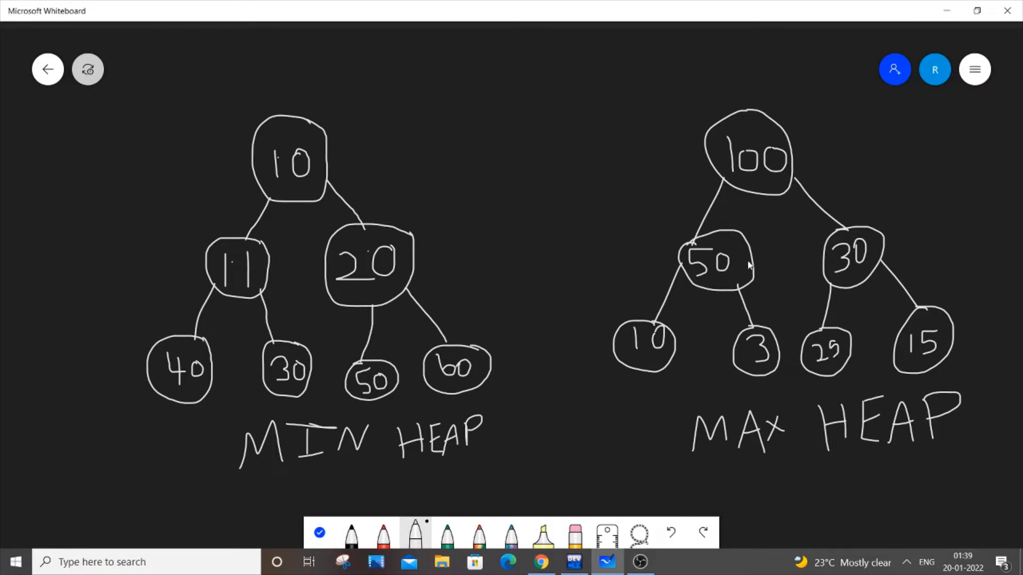
mouse_move(750, 243)
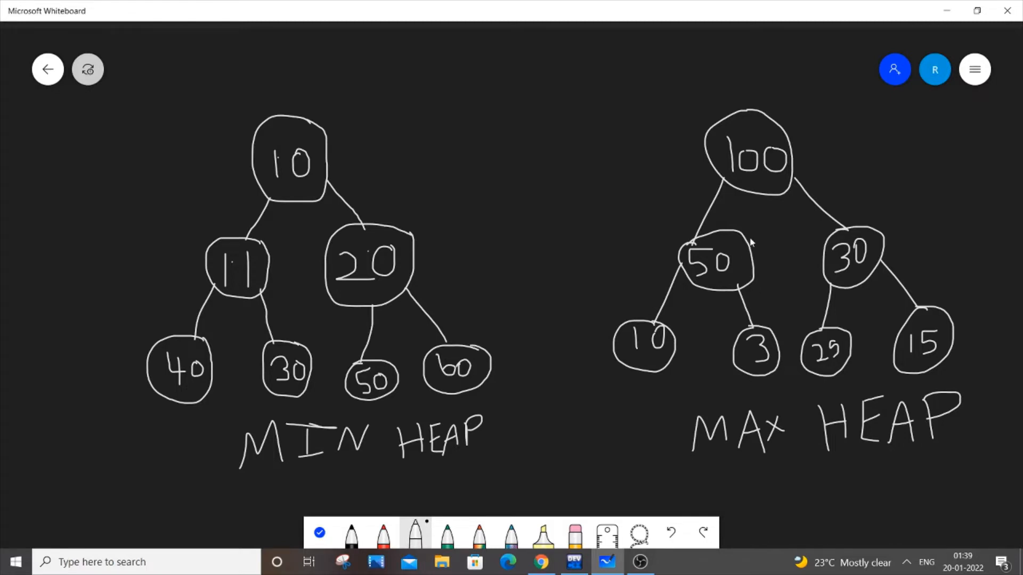
mouse_move(738, 225)
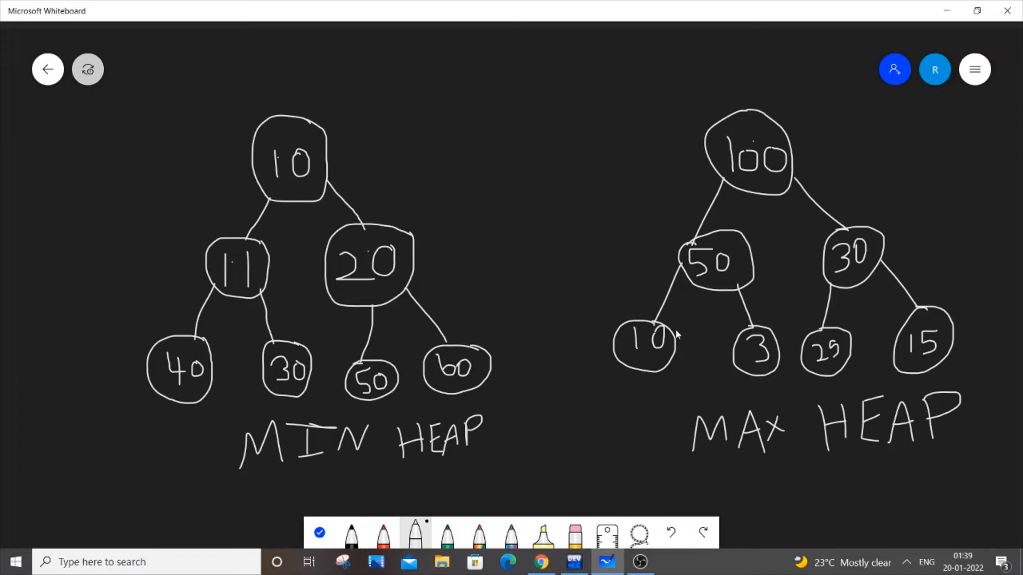
mouse_move(892, 352)
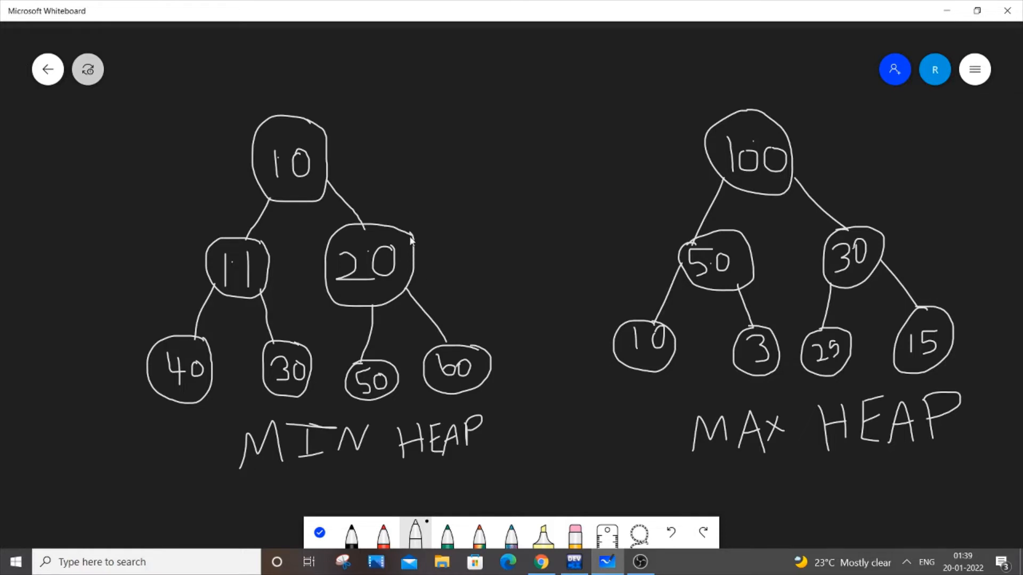
mouse_move(485, 188)
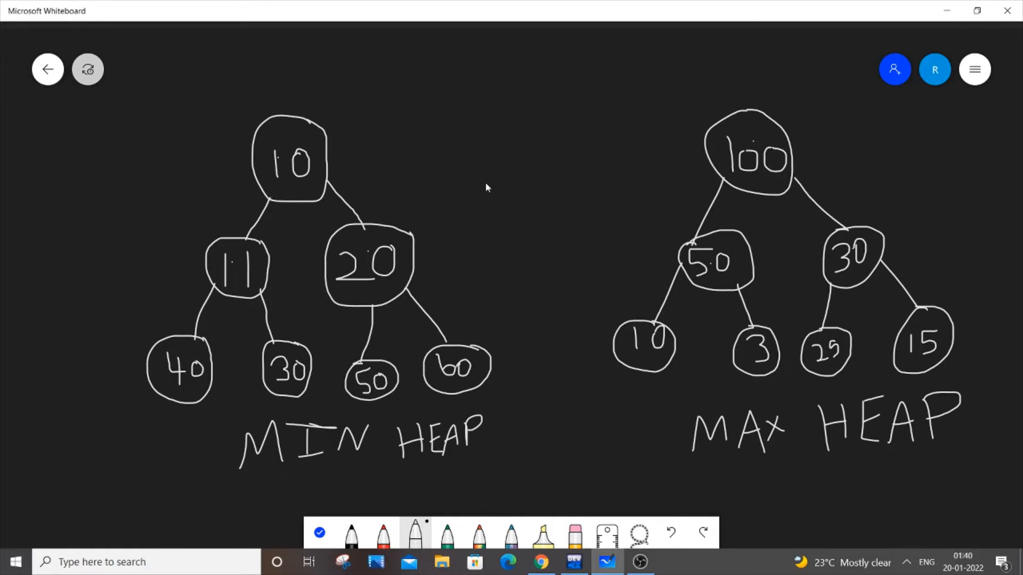
mouse_move(630, 145)
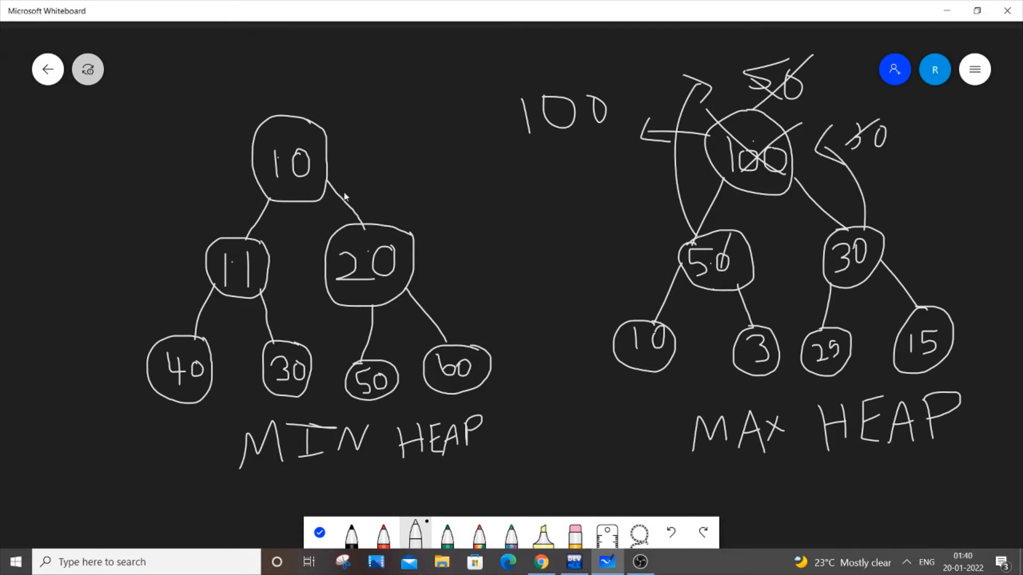
mouse_move(301, 119)
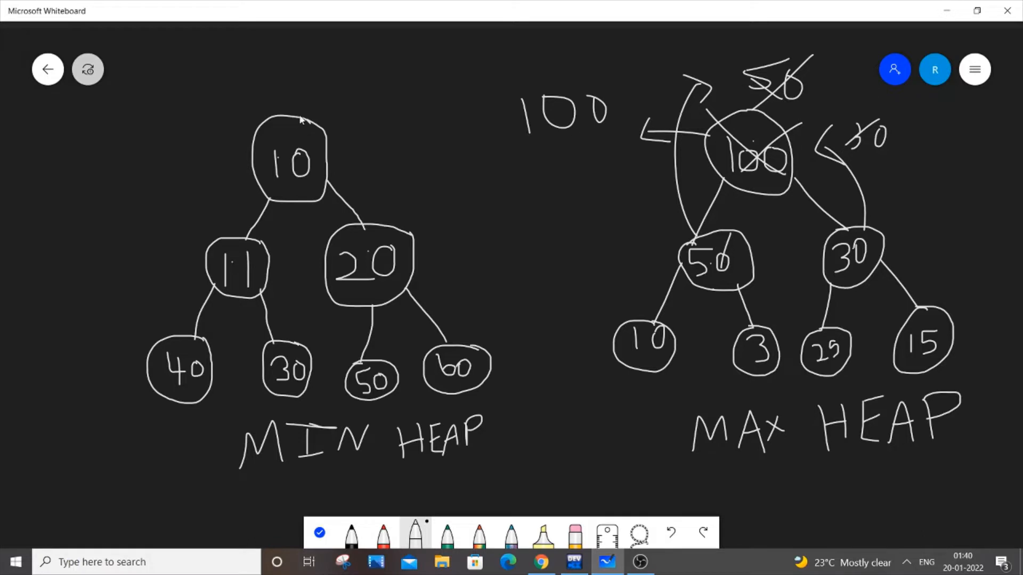
Step: Strike through the min heap's root 10 to show it removed first
drag(294, 121, 339, 85)
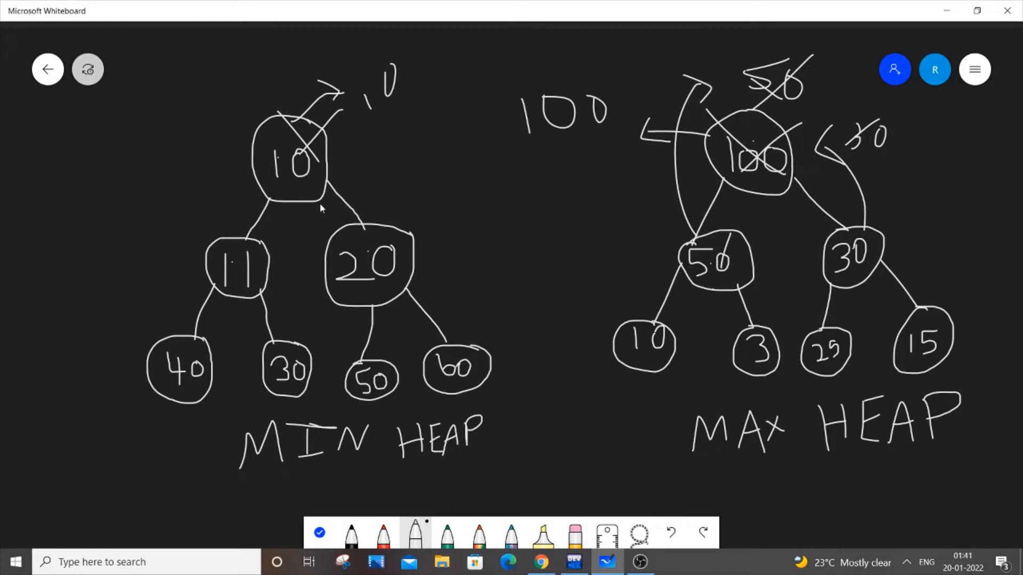
mouse_move(244, 258)
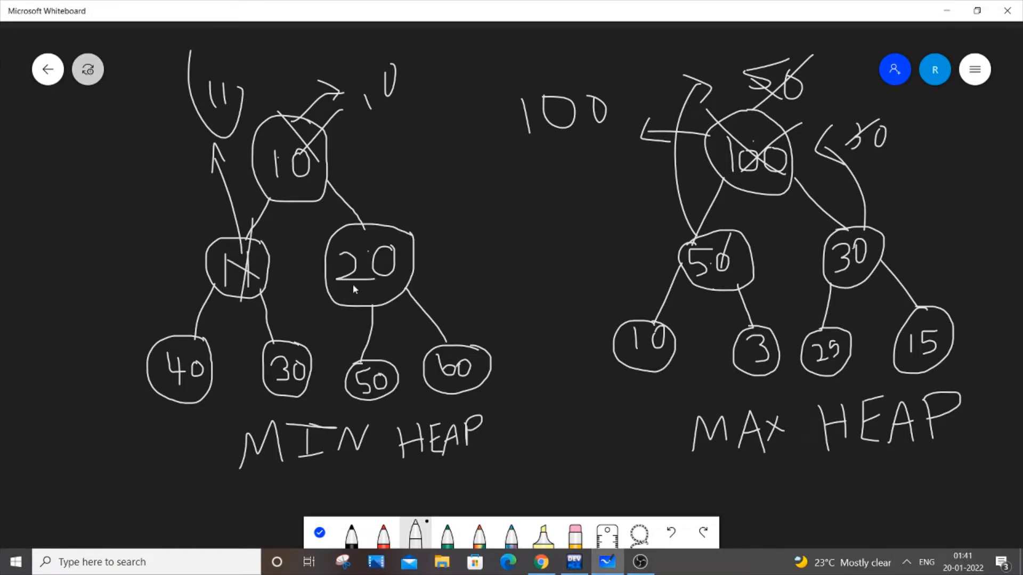
mouse_move(384, 253)
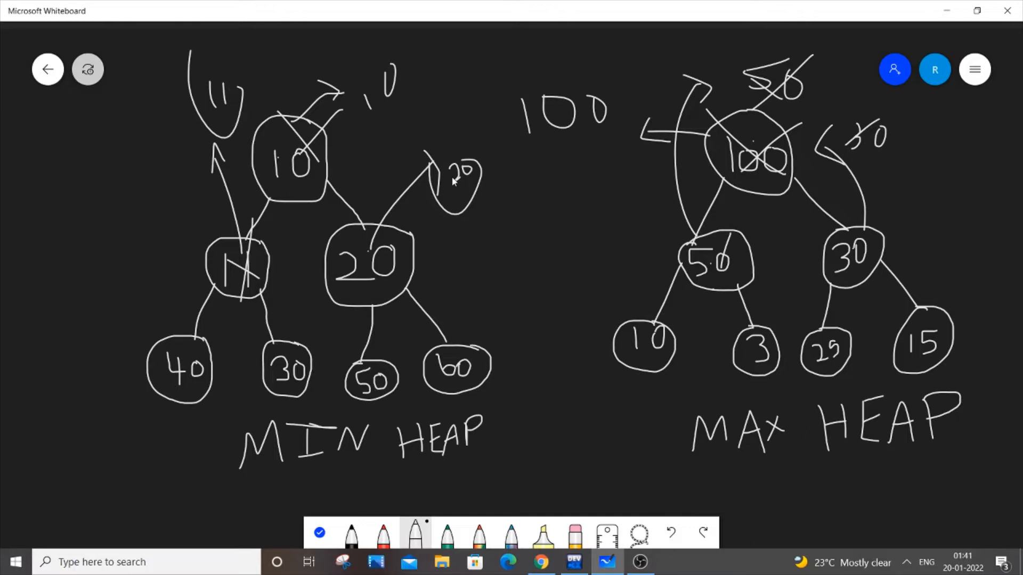
Step: Back in the source file, declare priority_queue<int> q in main
click(573, 562)
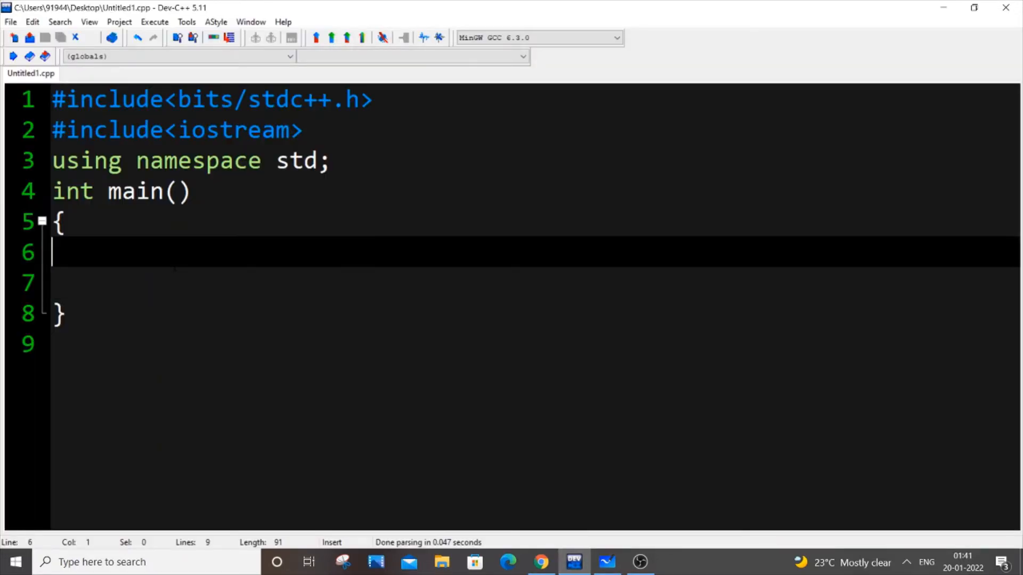
text(p)
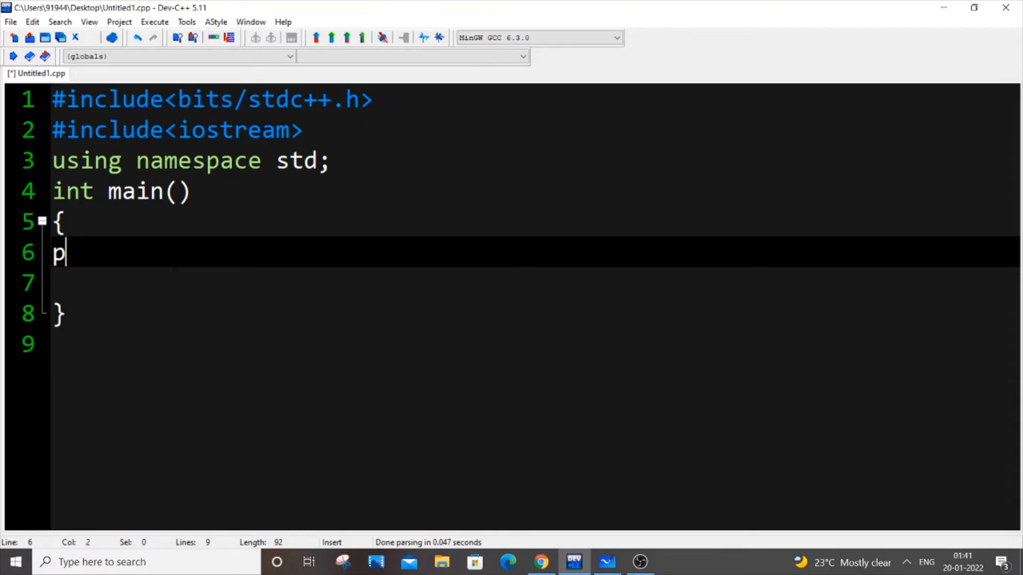
key(Backspace)
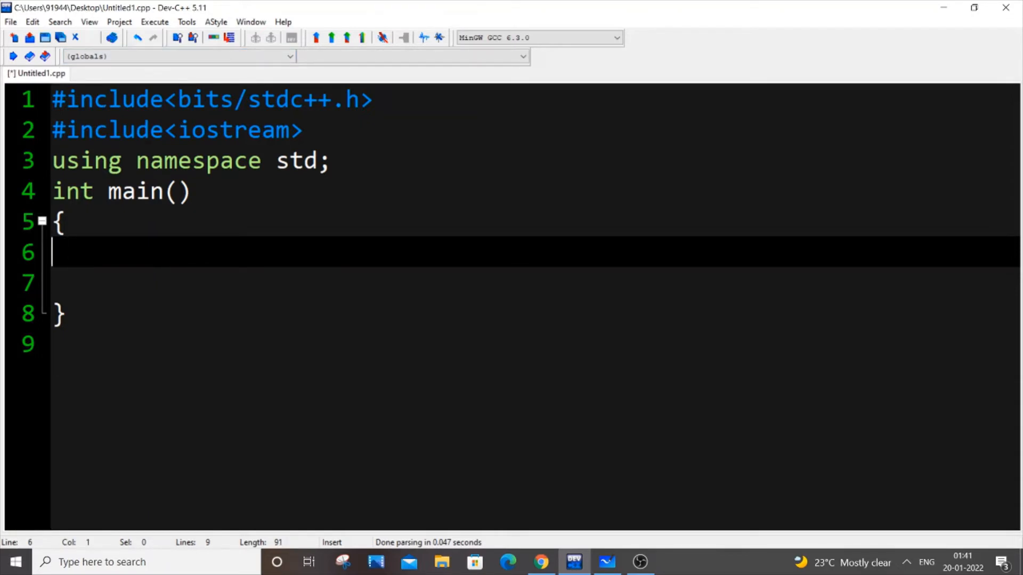
text(pr)
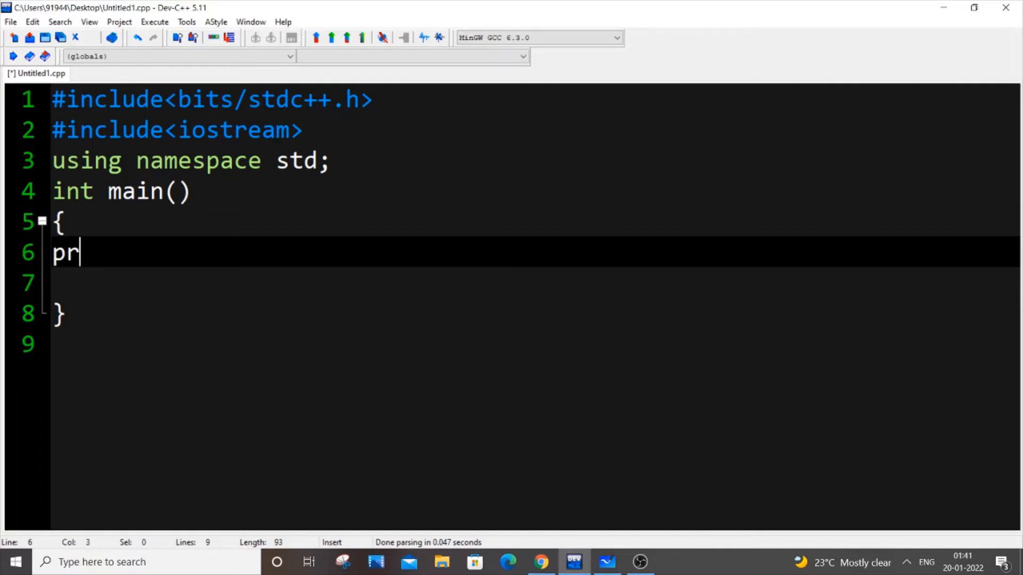
text(ior)
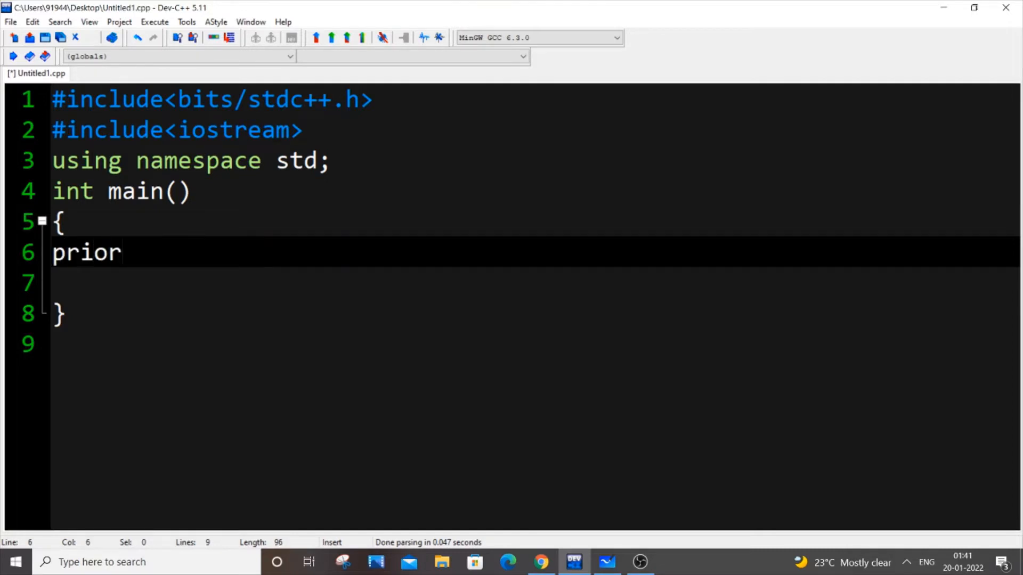
text(ity_)
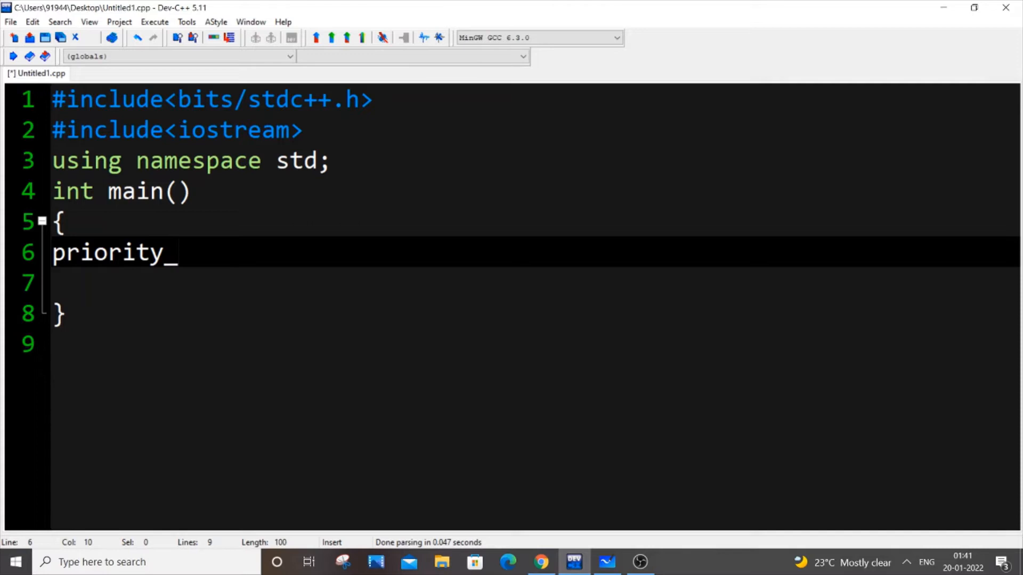
text(queue)
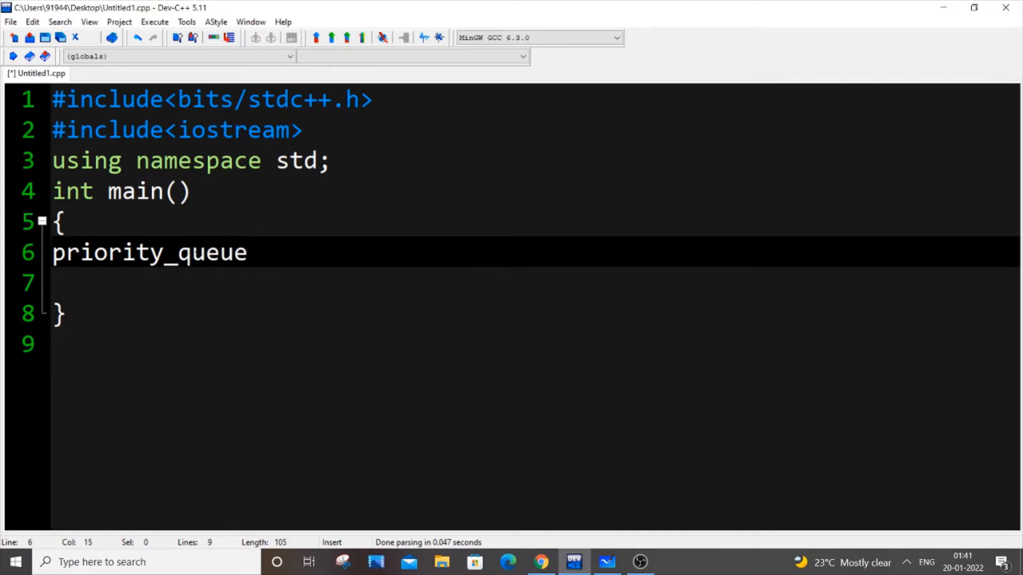
text(<int)
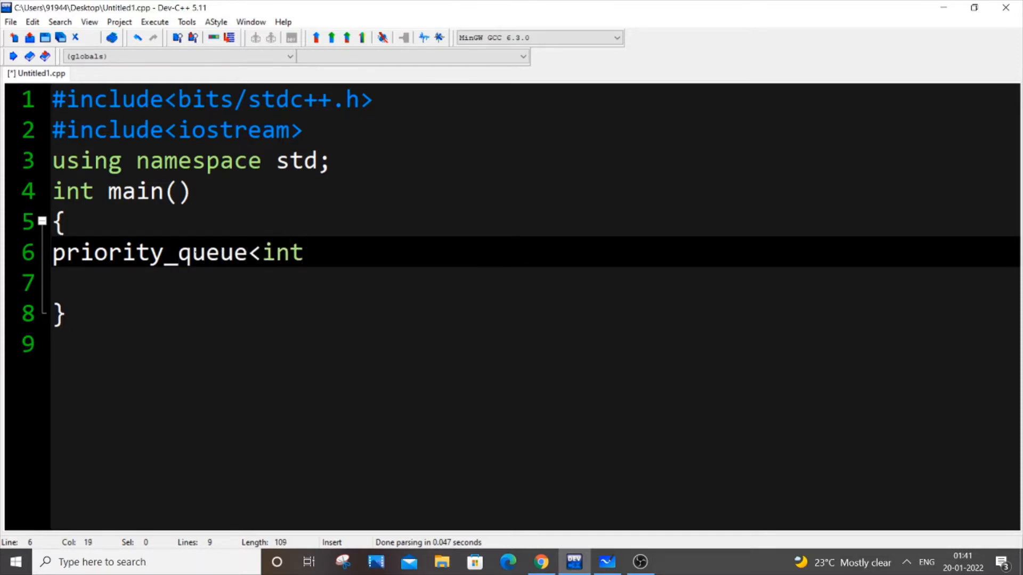
text(> q;)
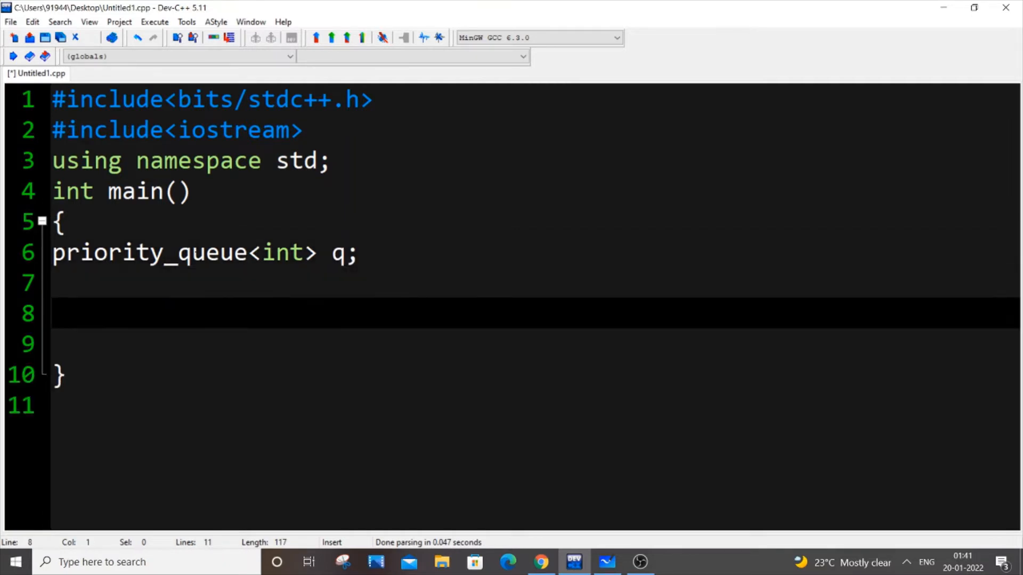
Step: Add q.push(10); and q.push(0); after the declaration
text(q)
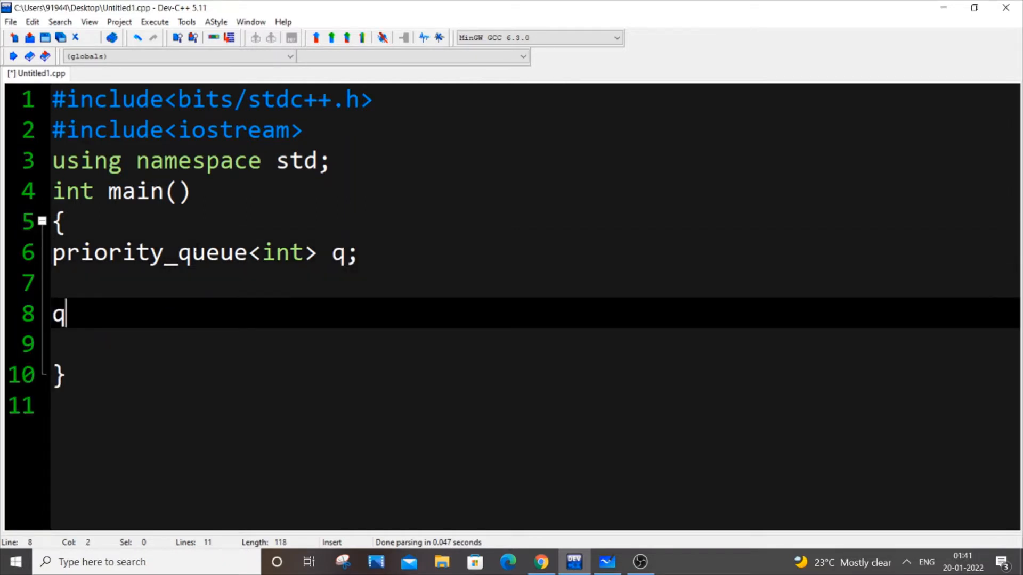
text(.push())
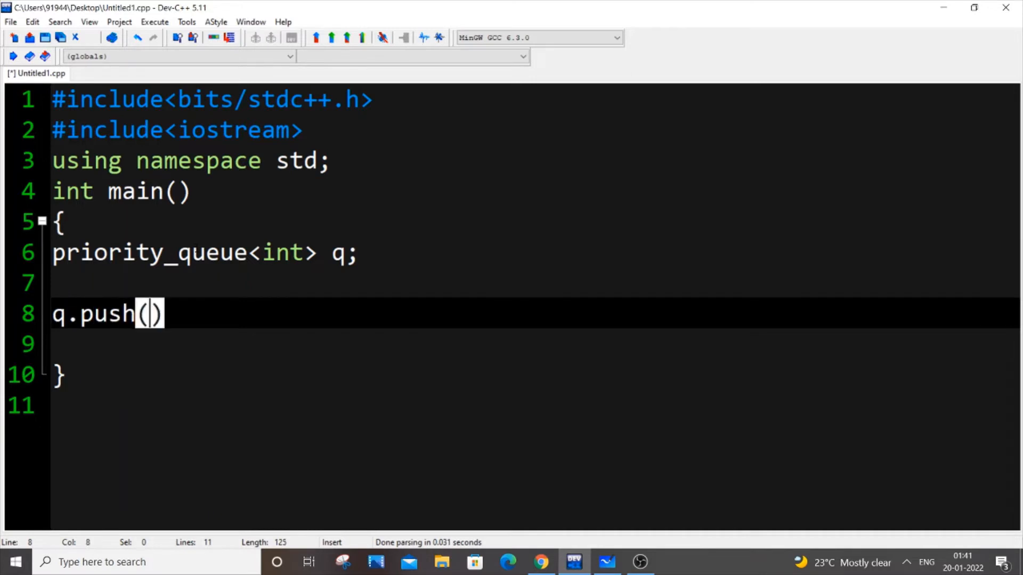
text(10;)
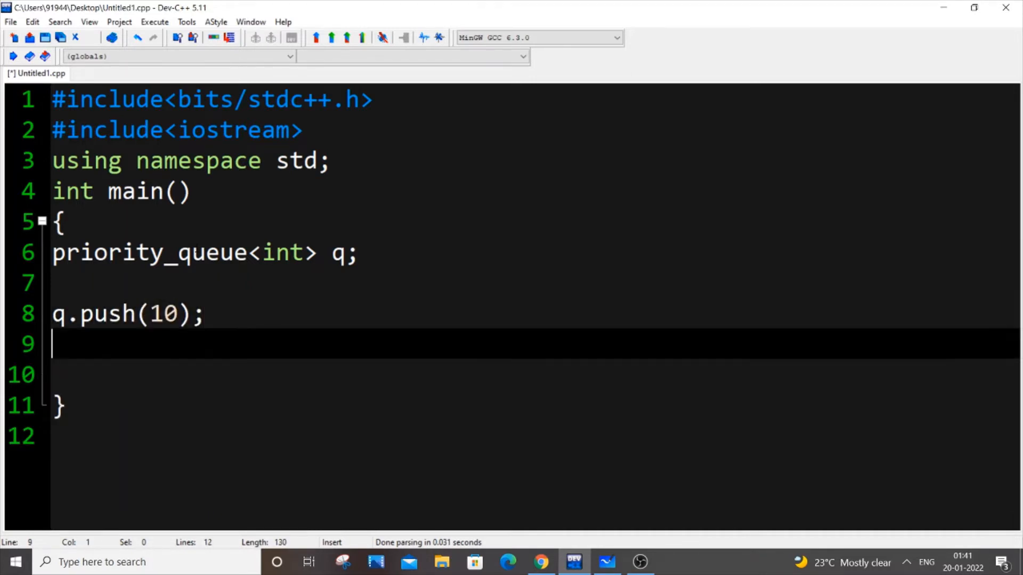
text(q.push)
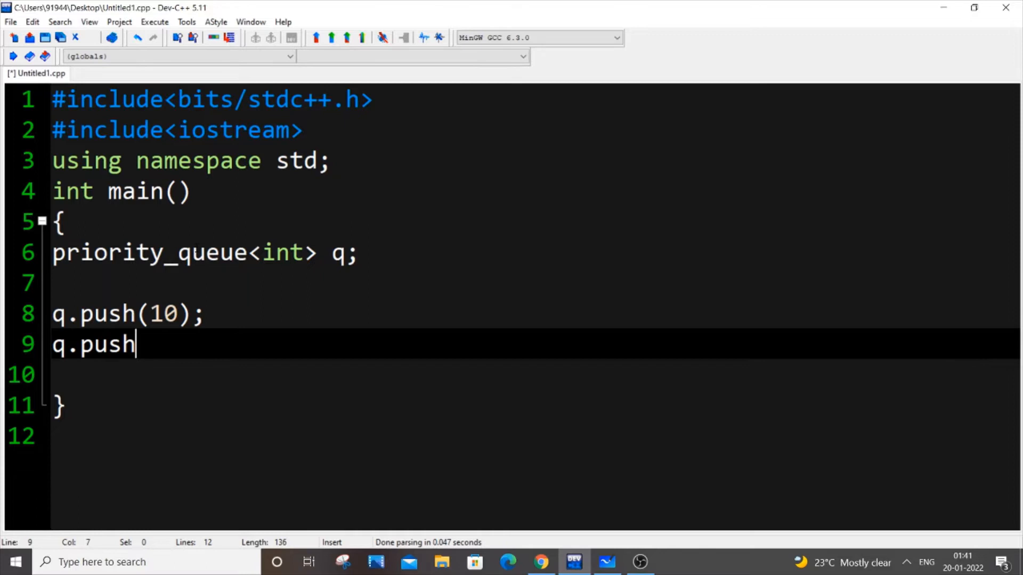
text((0);)
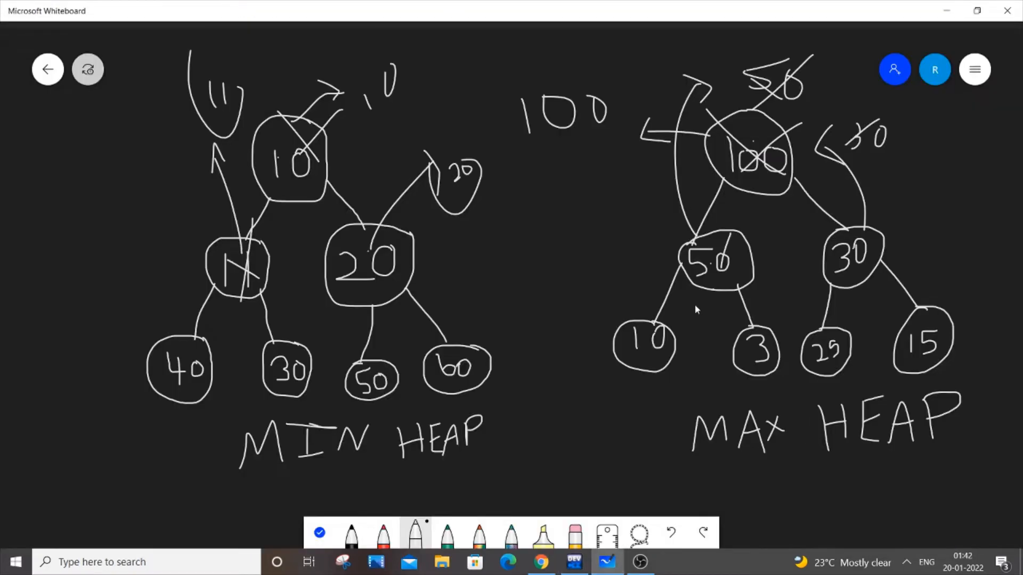
mouse_move(745, 137)
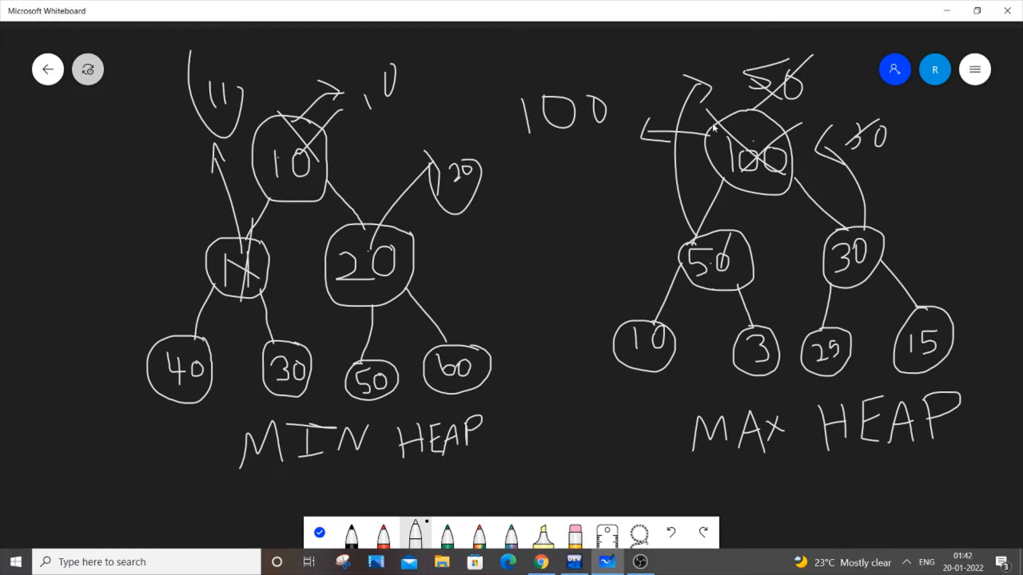
Step: Return from the heap diagrams to the Dev-C++ code editor
click(572, 562)
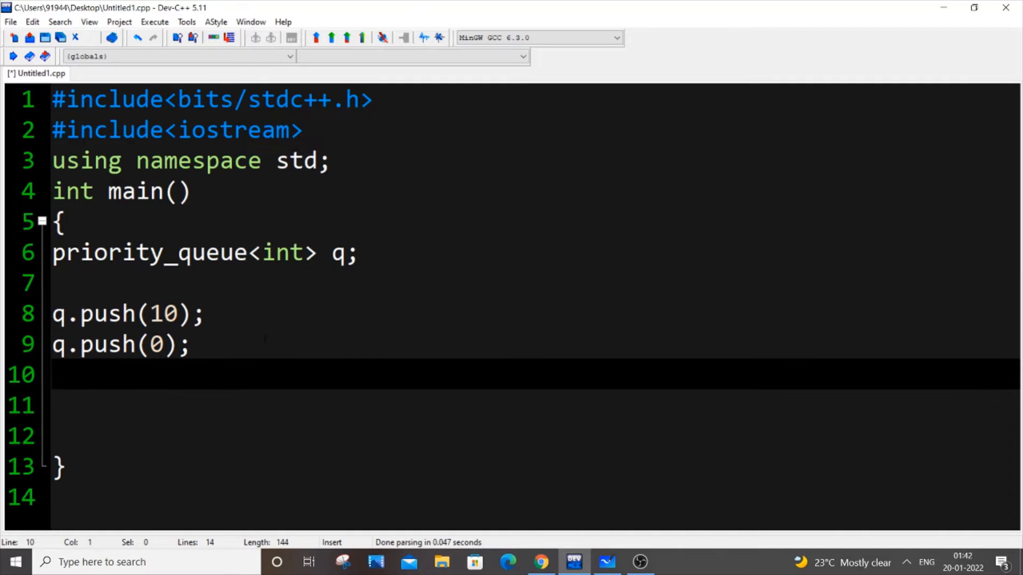
Step: Add q.push(20);, q.push(-1); and cout<<q.top();, then save and compile the program
text(q.p)
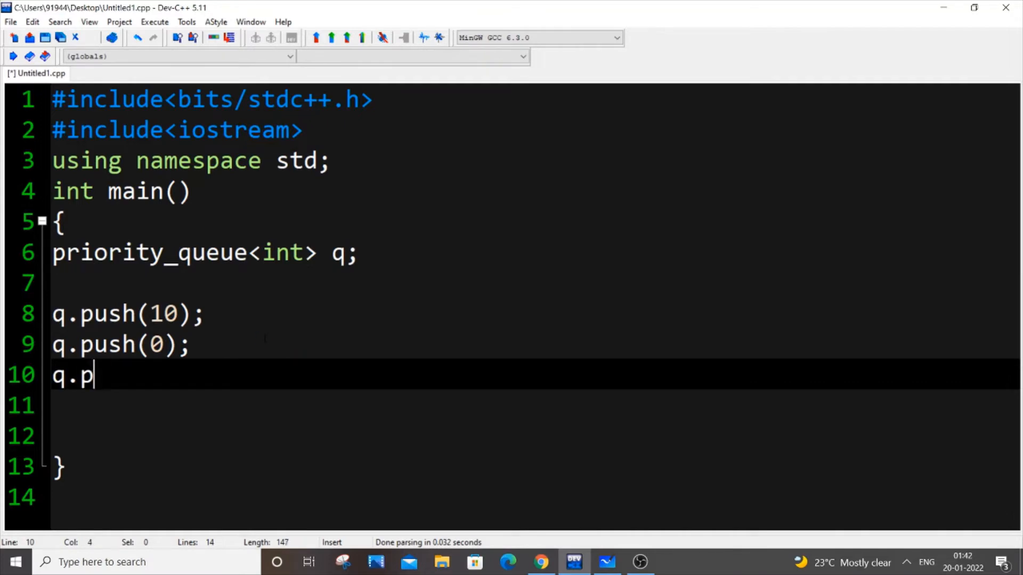
text(ush())
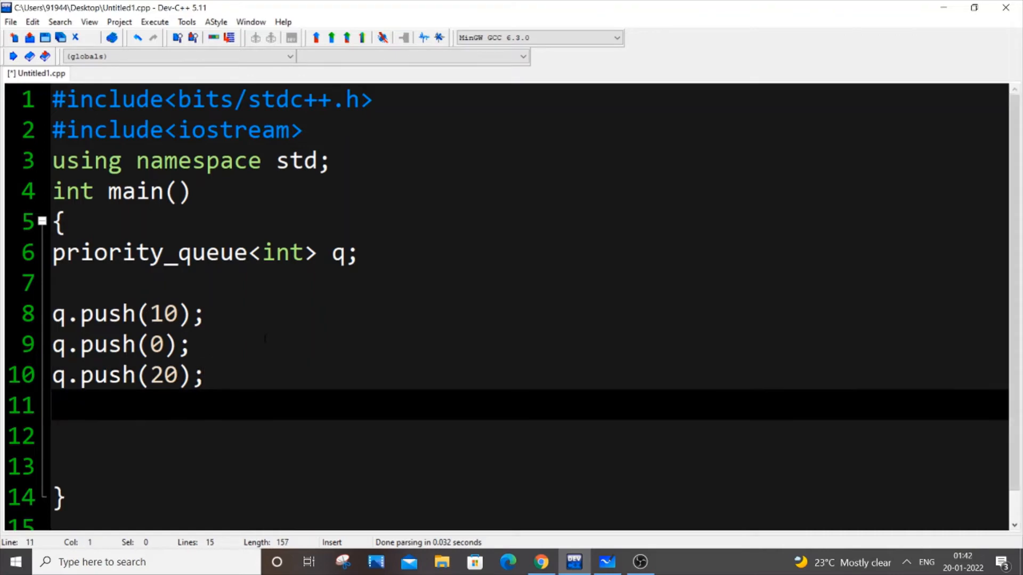
text(q.push(-1);)
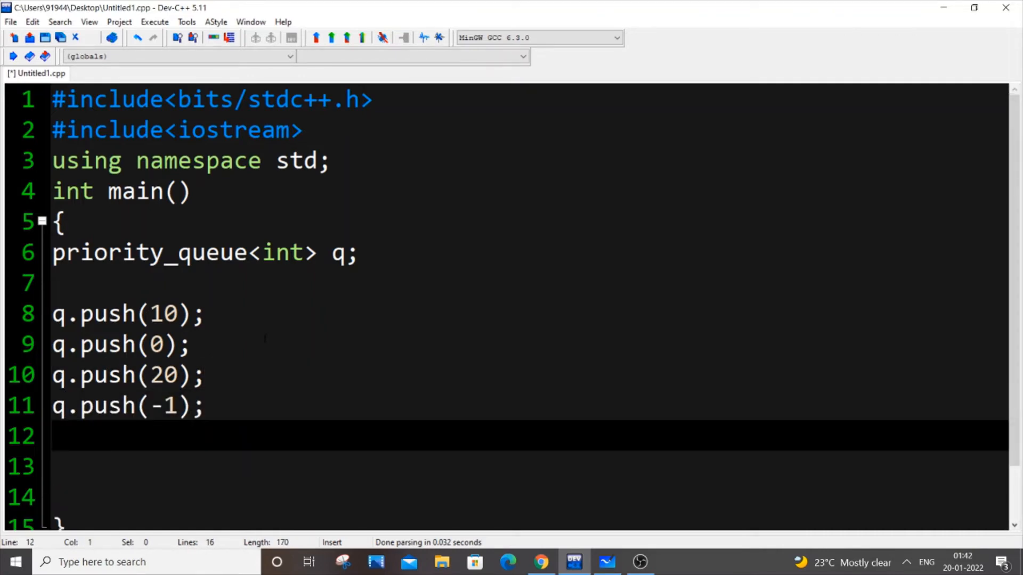
text(cout)
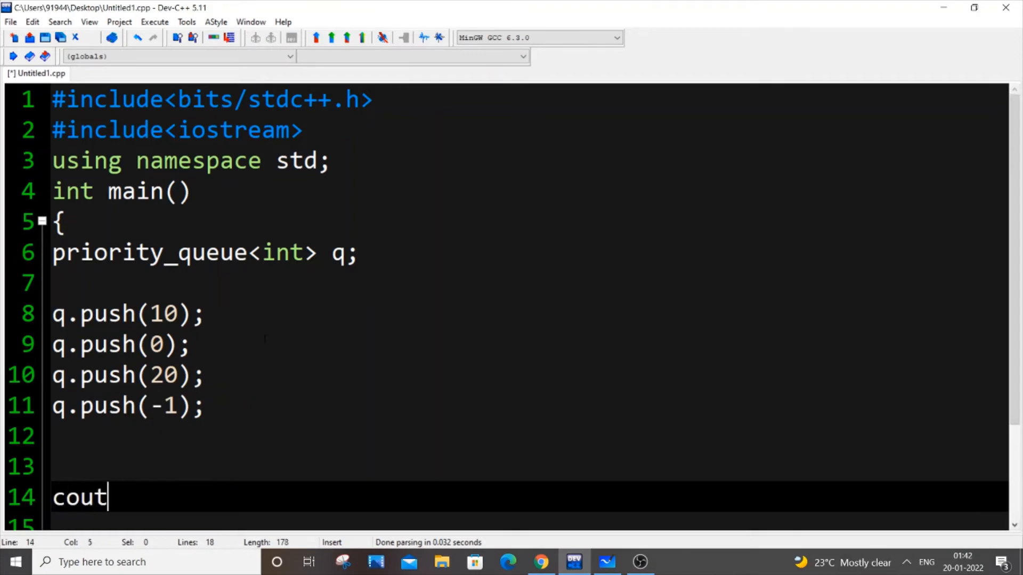
text(<<q.top)
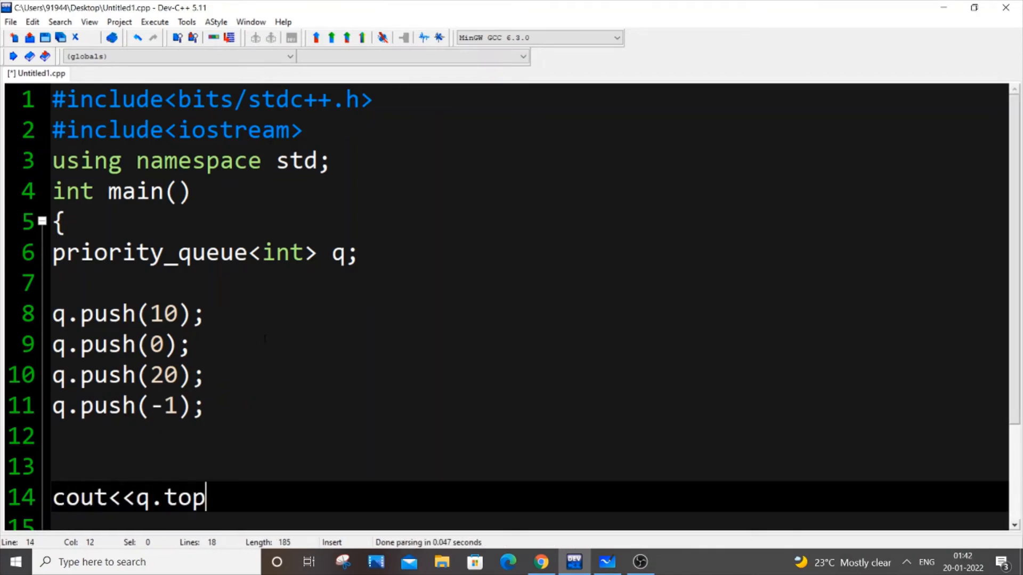
text(();)
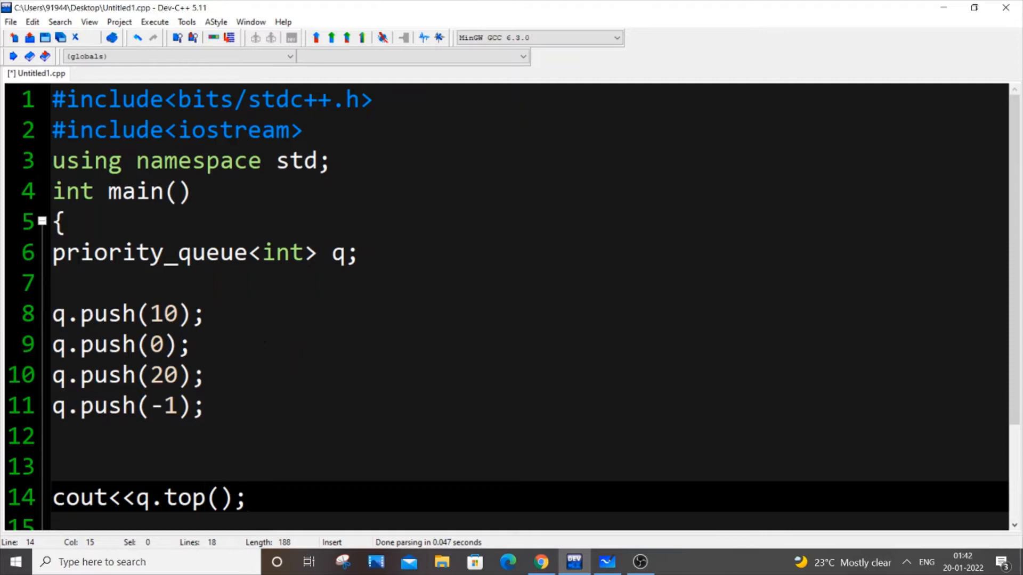
scroll(down, 3)
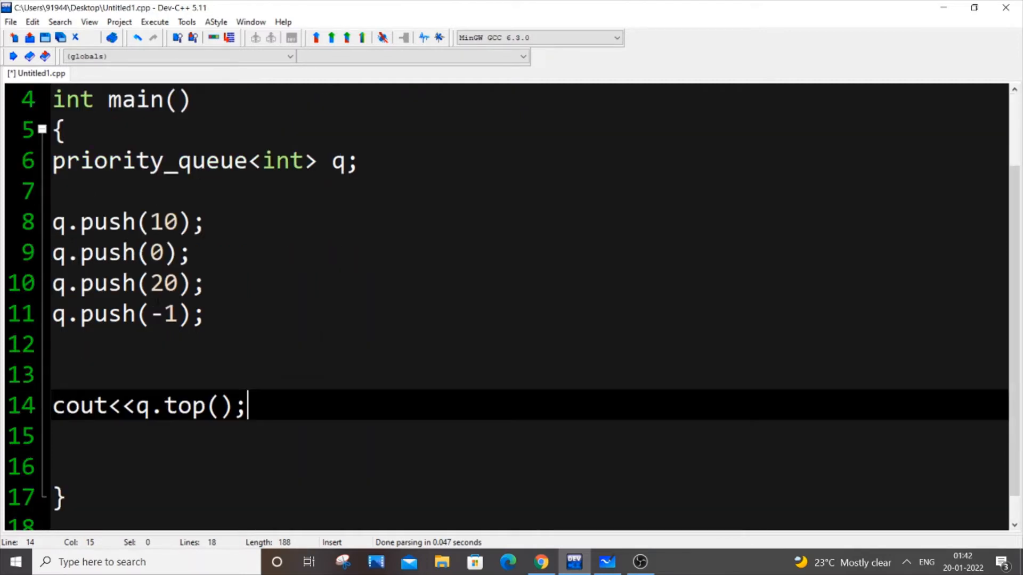
key(ctrl+s)
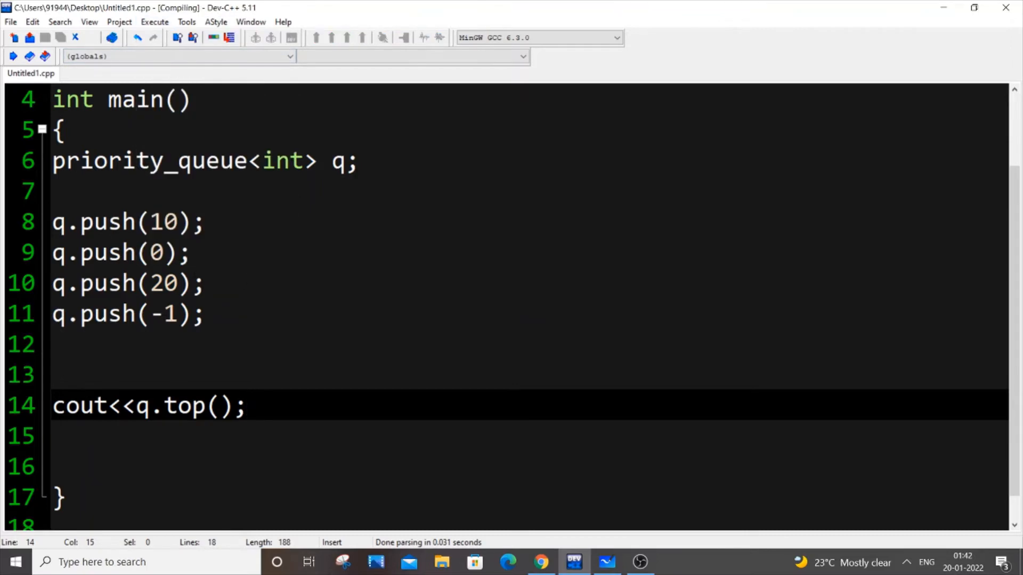
Step: Run the program printing q.size() via Execute > Run and close the console output window
click(246, 406)
text(size)
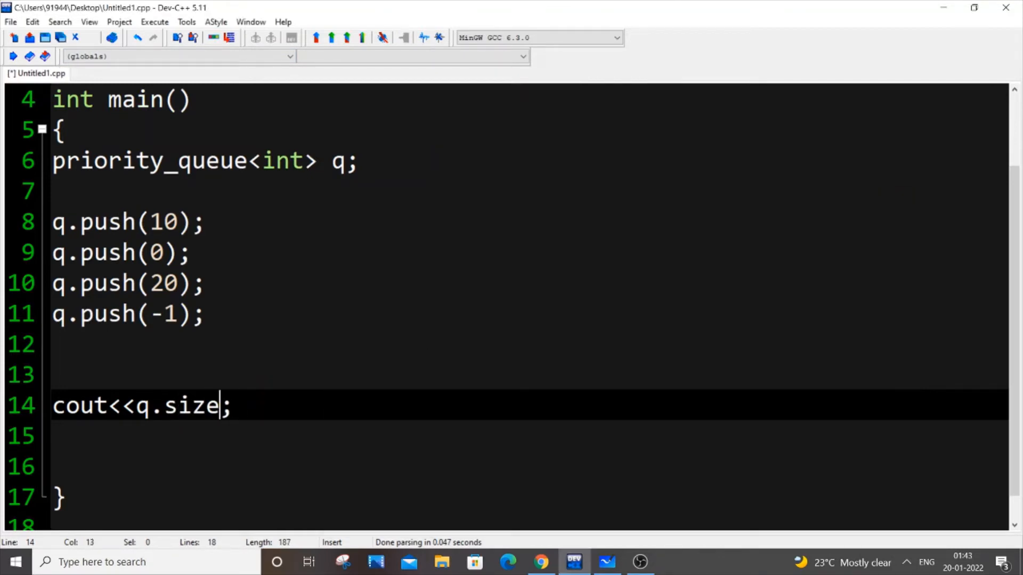
click(154, 21)
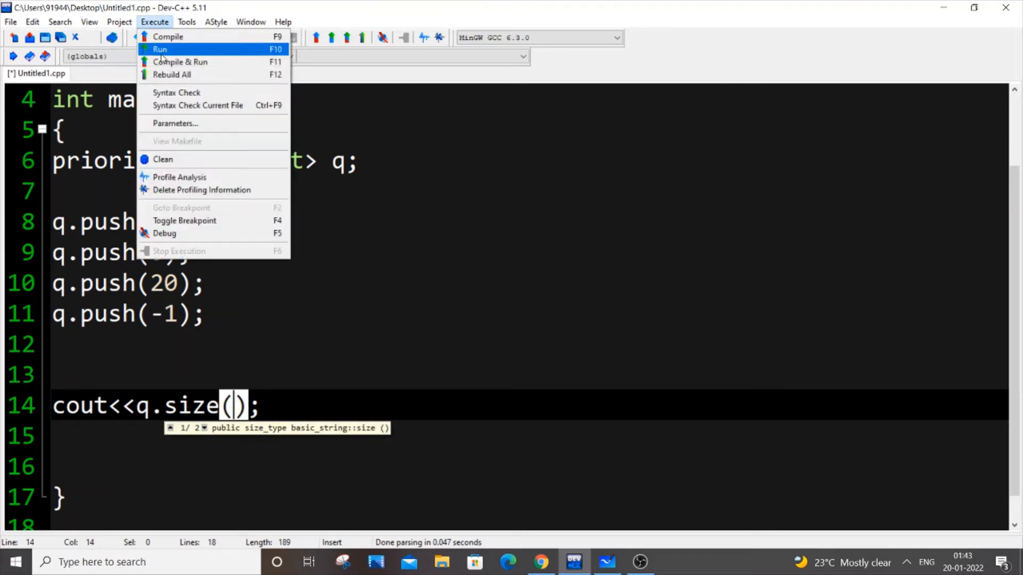
click(168, 36)
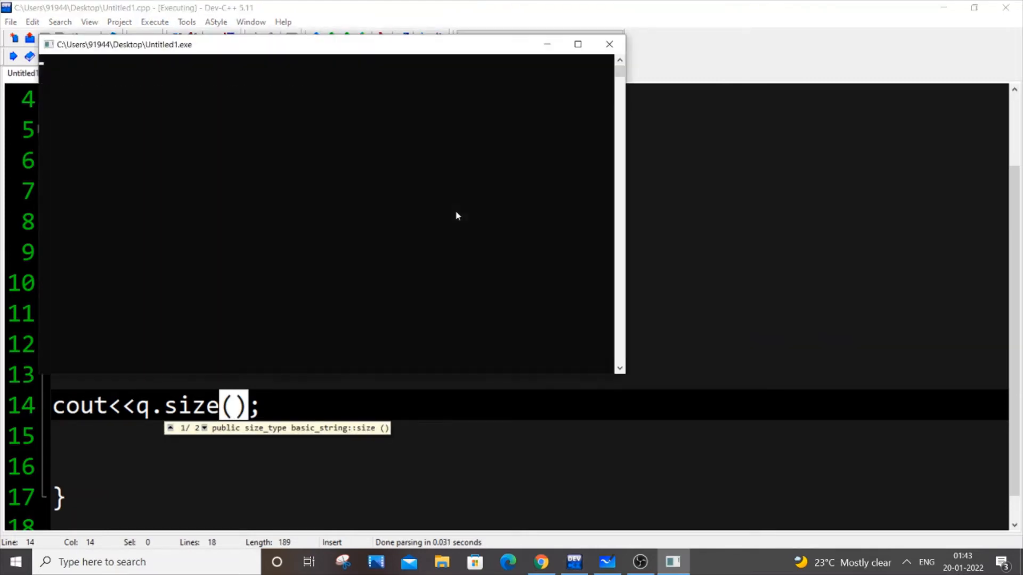
click(608, 44)
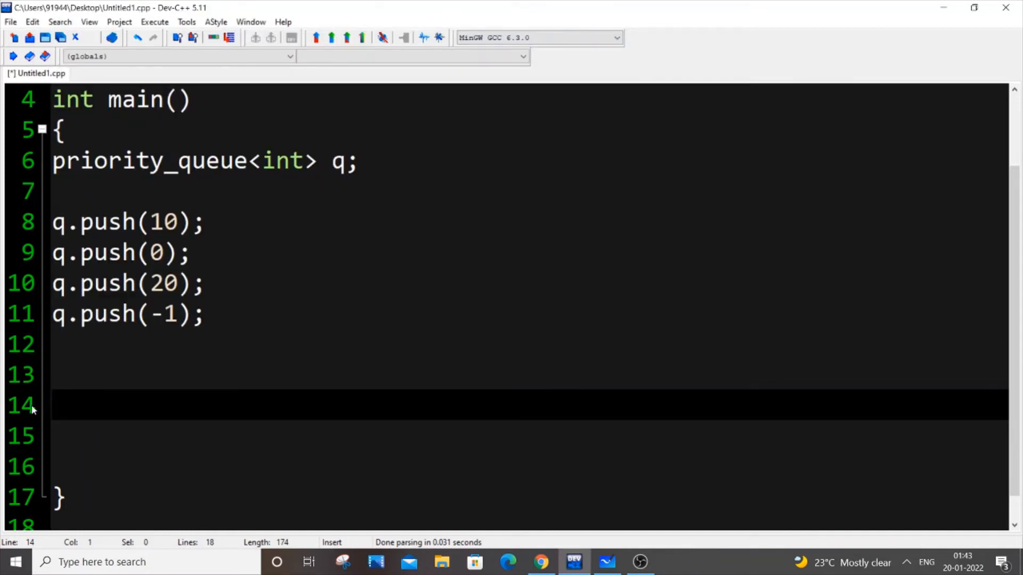
Step: Start q.pop() on line 14, glancing at the heap diagrams in between
text(q.)
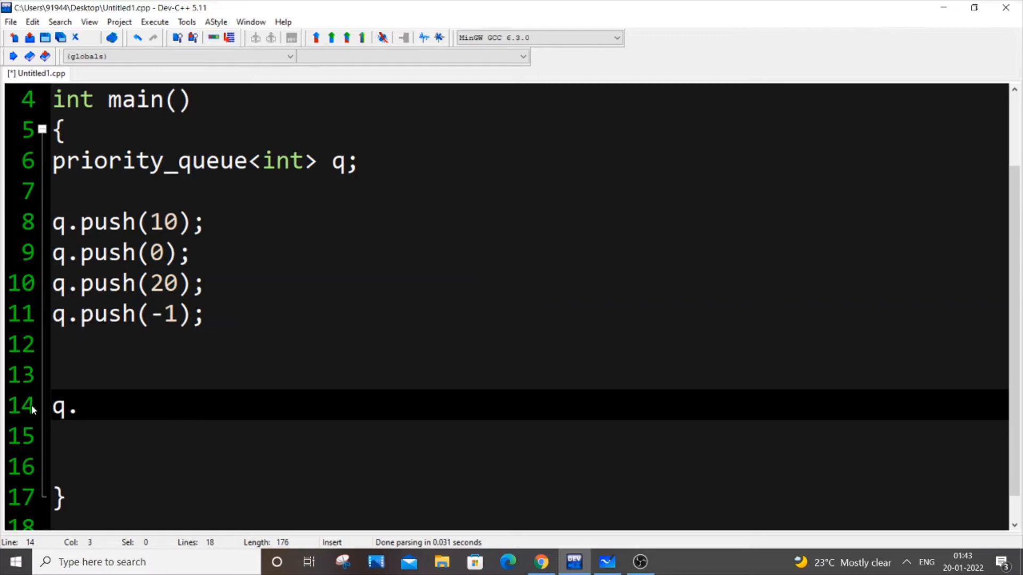
click(606, 561)
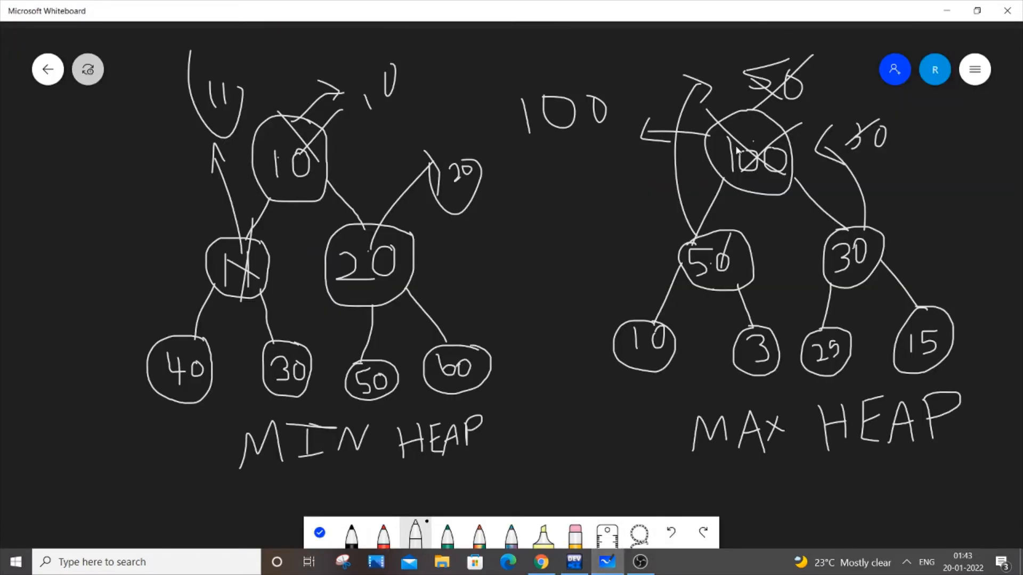
click(573, 562)
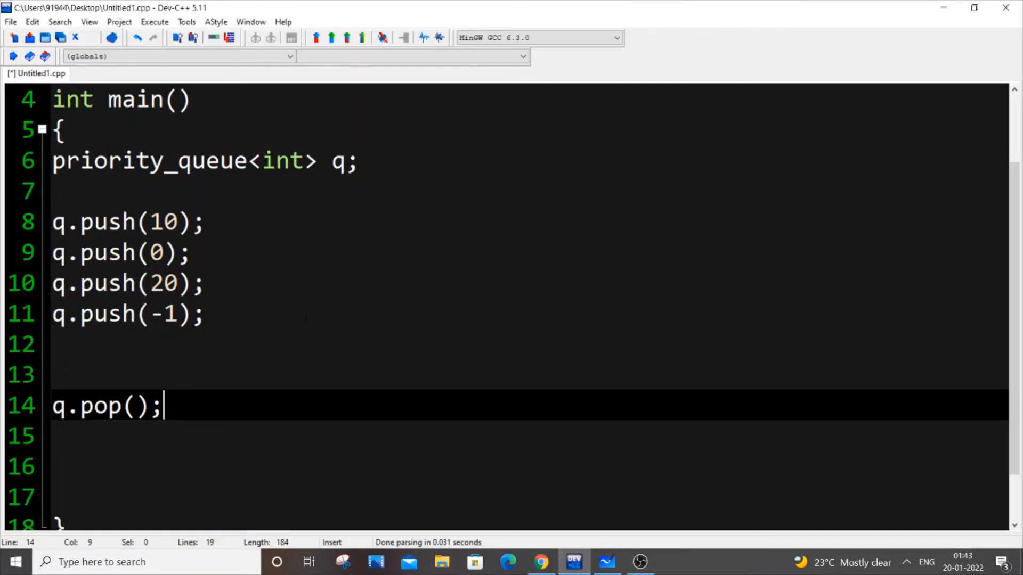
double_click(163, 283)
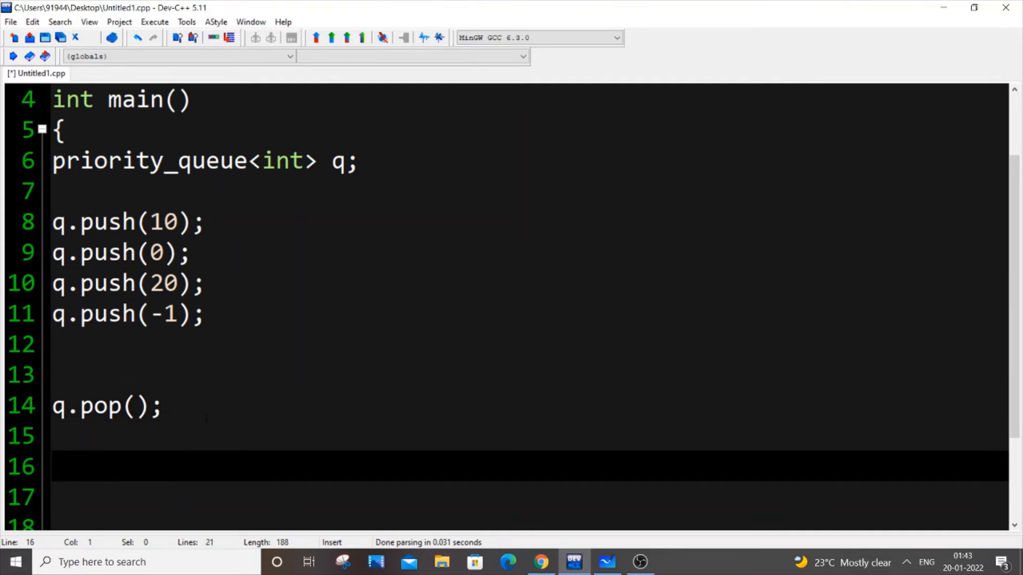
Step: Add cout<<q.top(); on line 16, select the pushed 10 and return to the whiteboard
text(cout<<q)
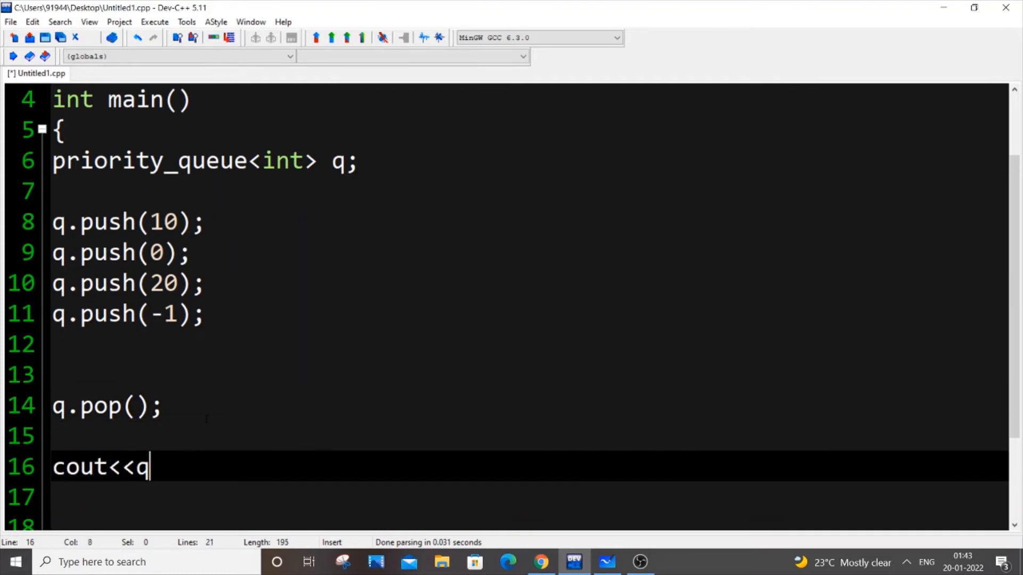
text(.top())
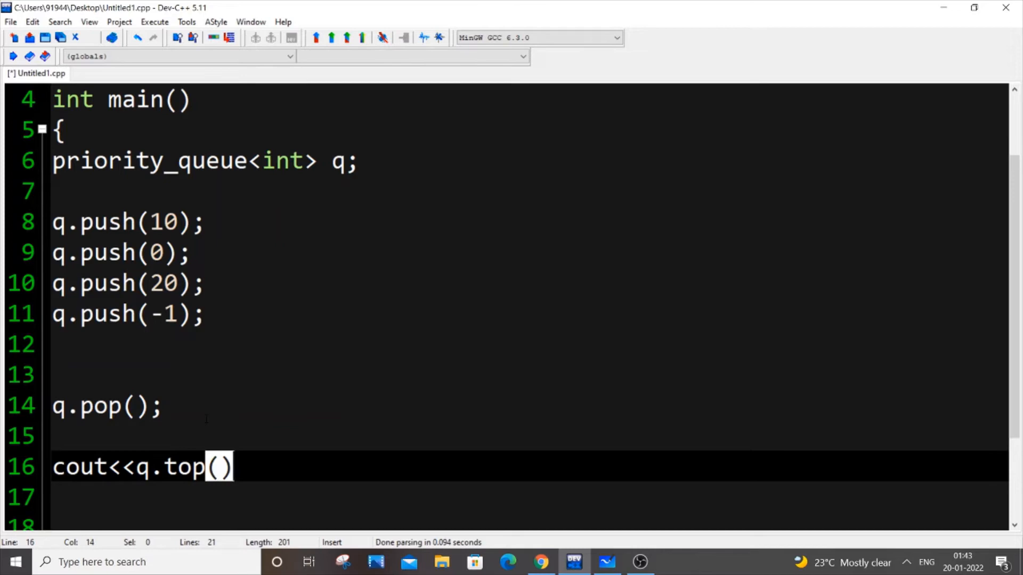
text(;)
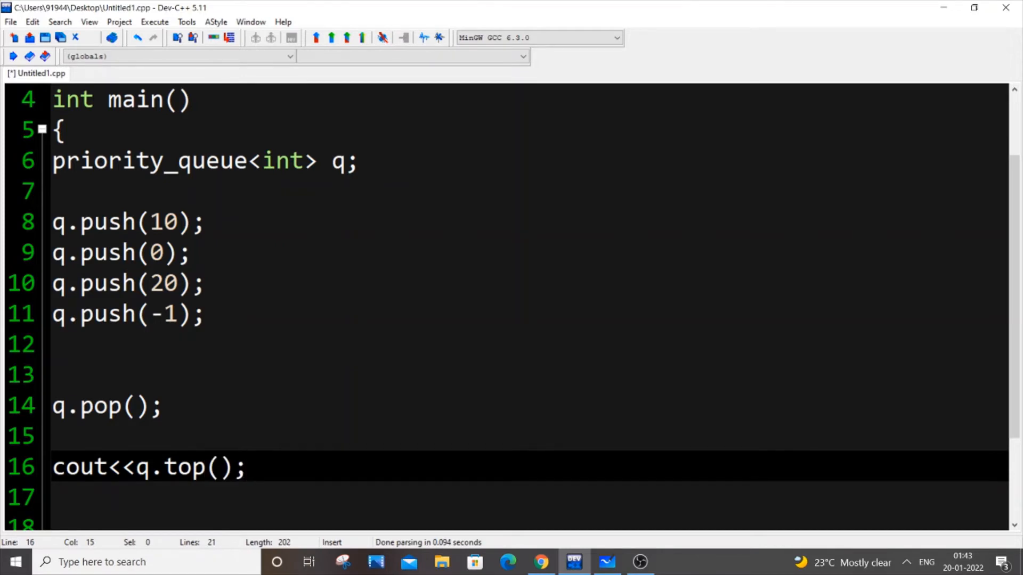
double_click(163, 222)
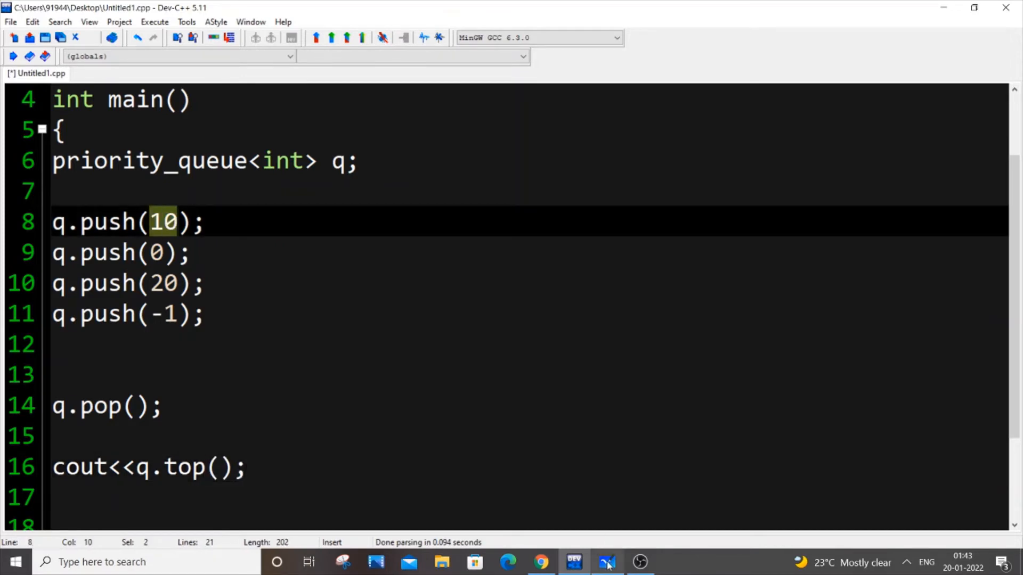
click(606, 562)
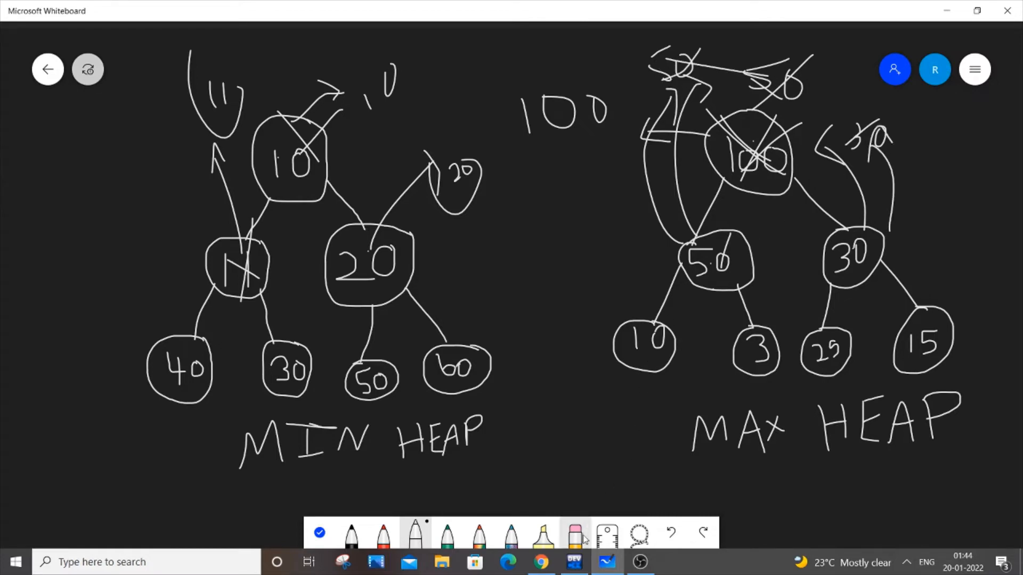
Step: Switch from the annotated max heap back to the Dev-C++ editor
click(572, 561)
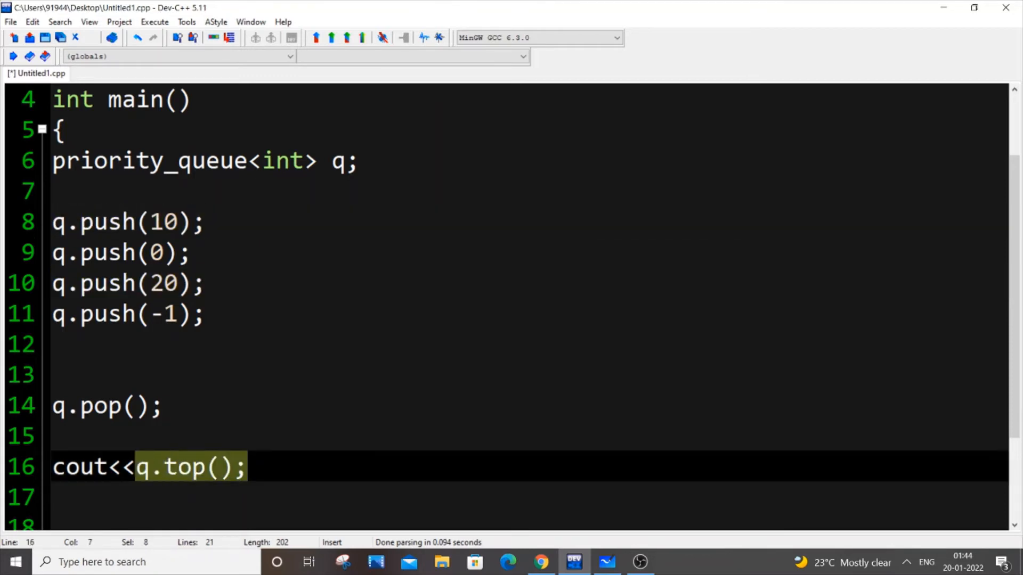
Step: Compile the pop-then-print-top program via Execute > Compile
click(154, 21)
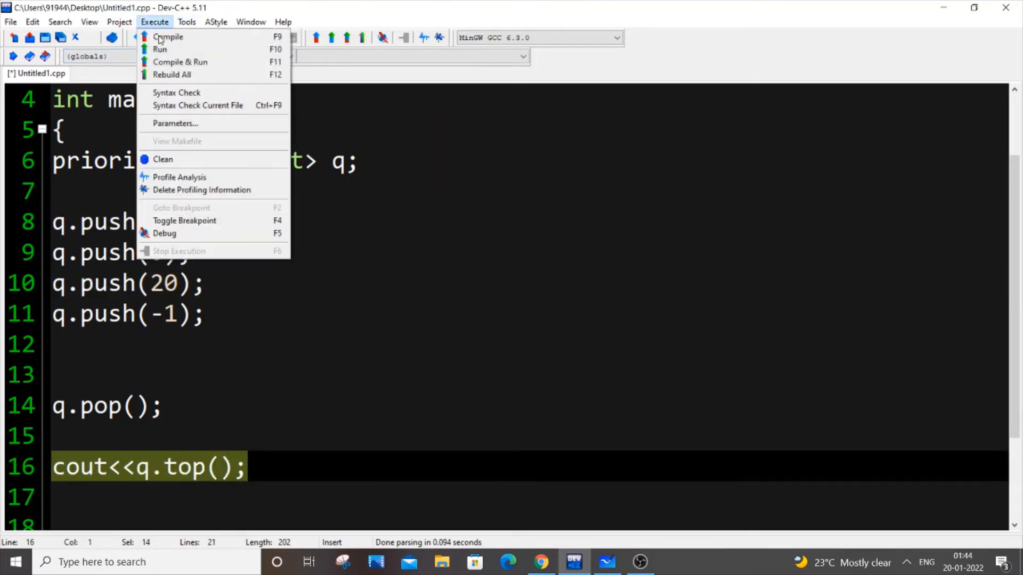
click(168, 37)
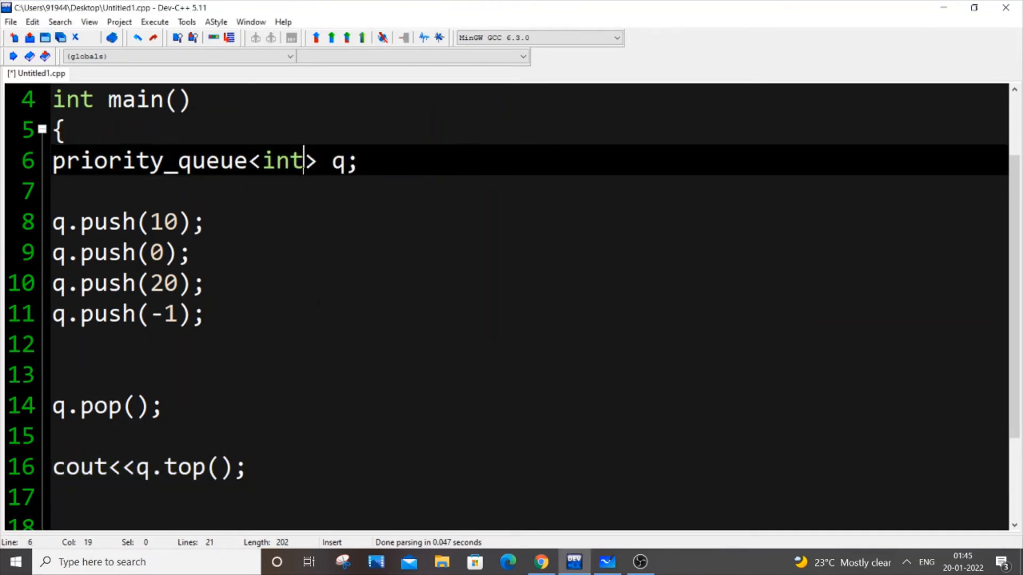
Step: Redeclare q as priority_queue<int,vector<int>,greater<int>> and comment out q.pop() before compiling
text(,)
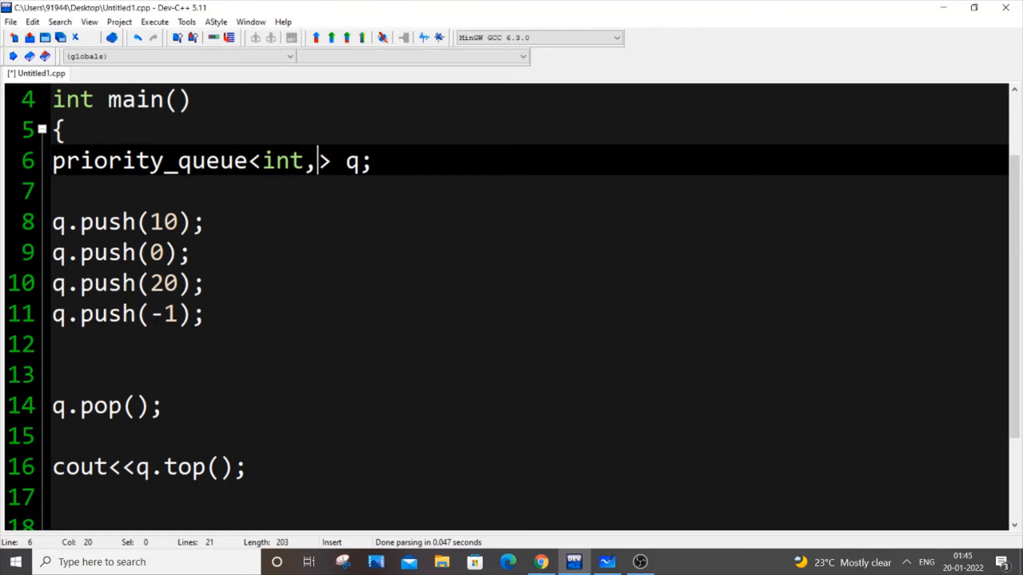
text(vector)
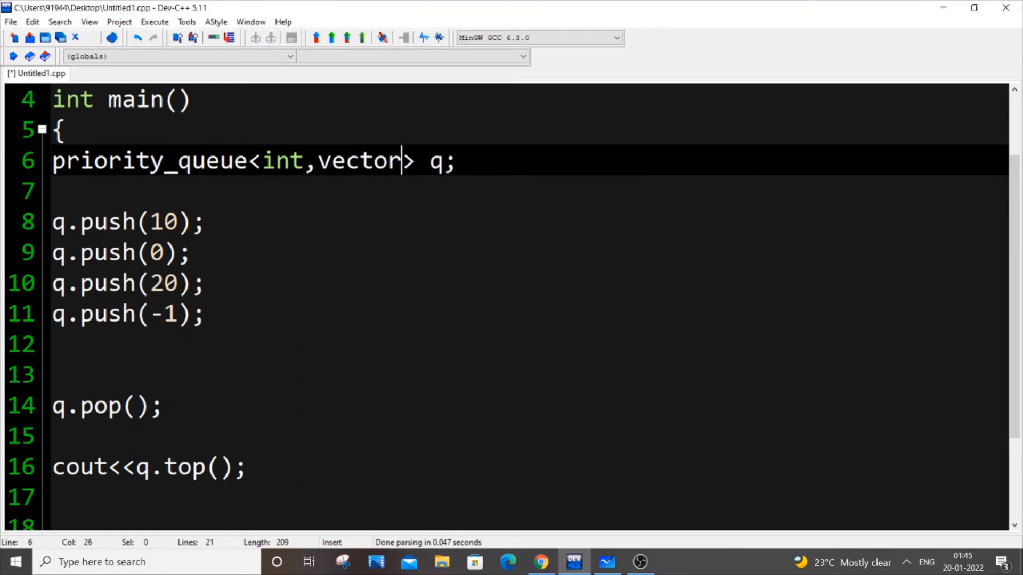
text(<int>)
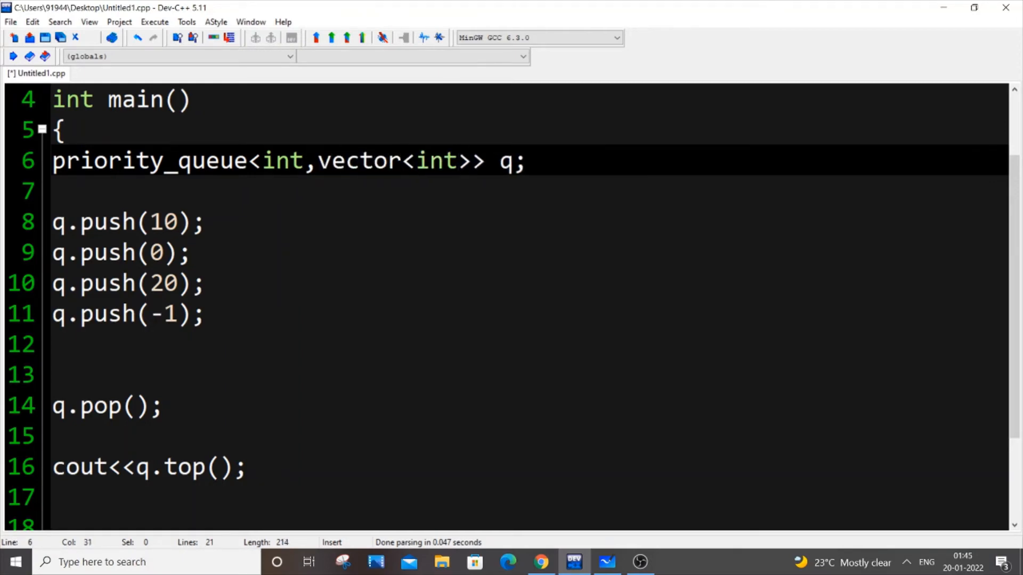
text(,greater)
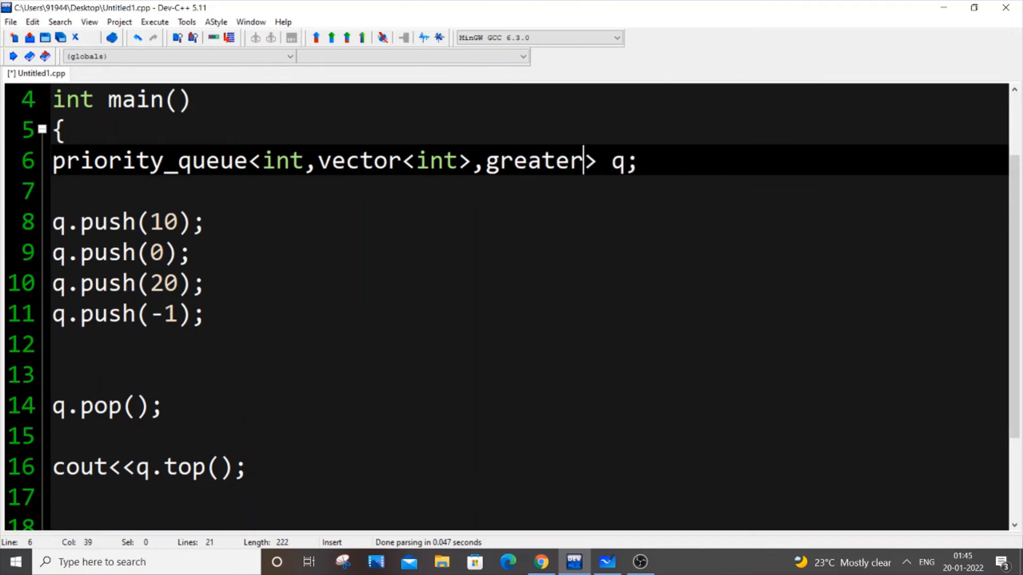
text(<i)
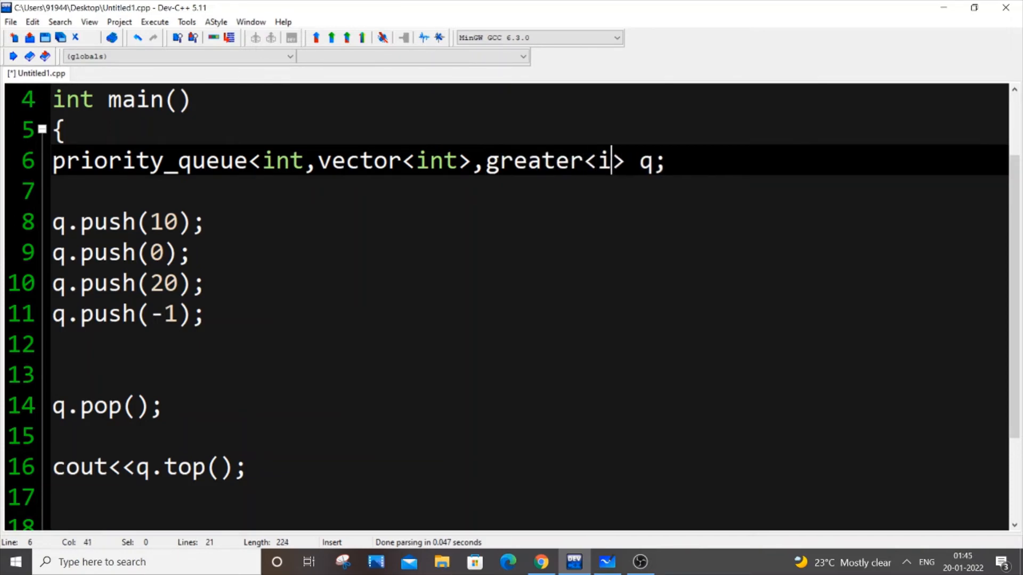
text(nt>)
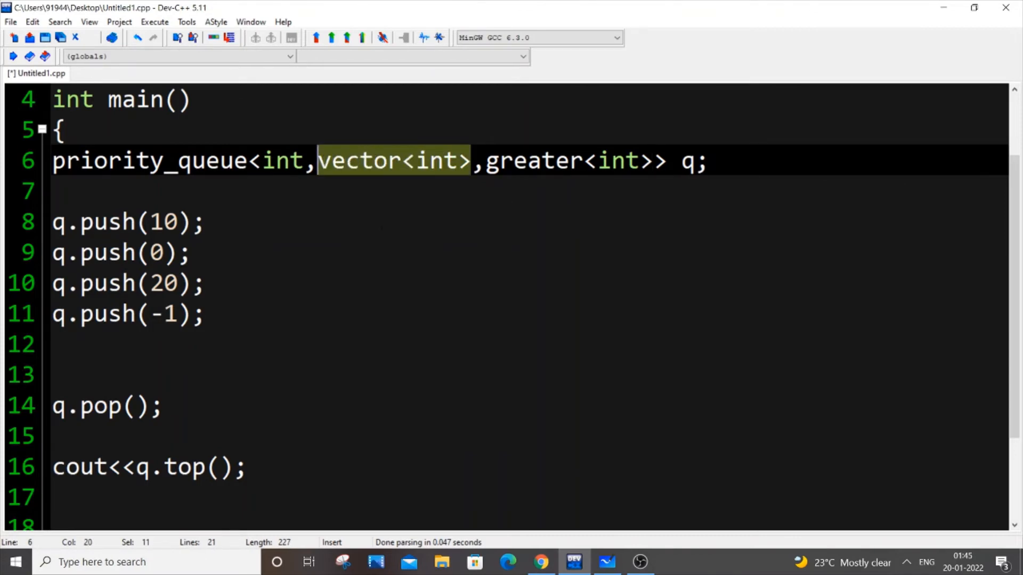
text(//)
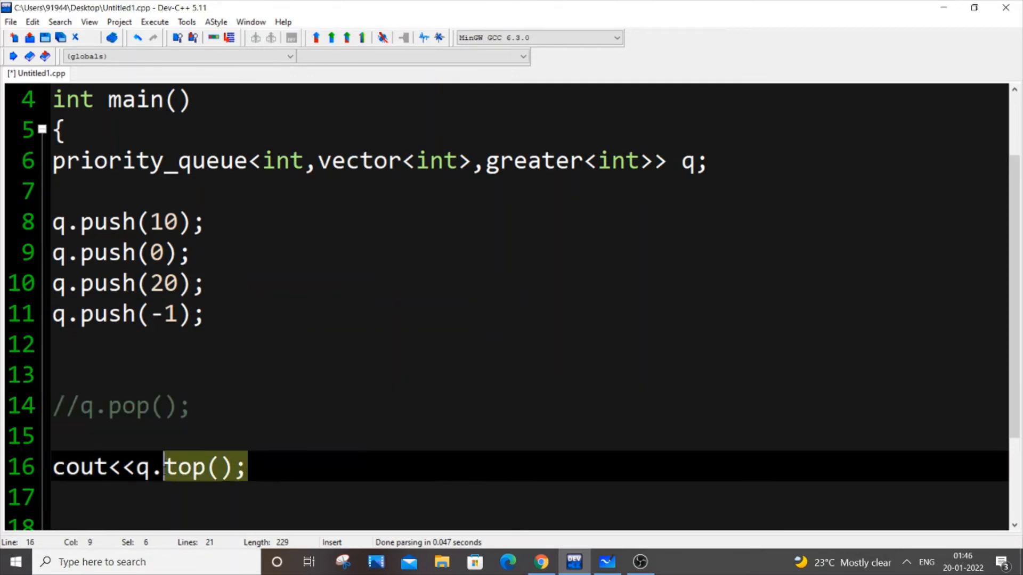
click(154, 22)
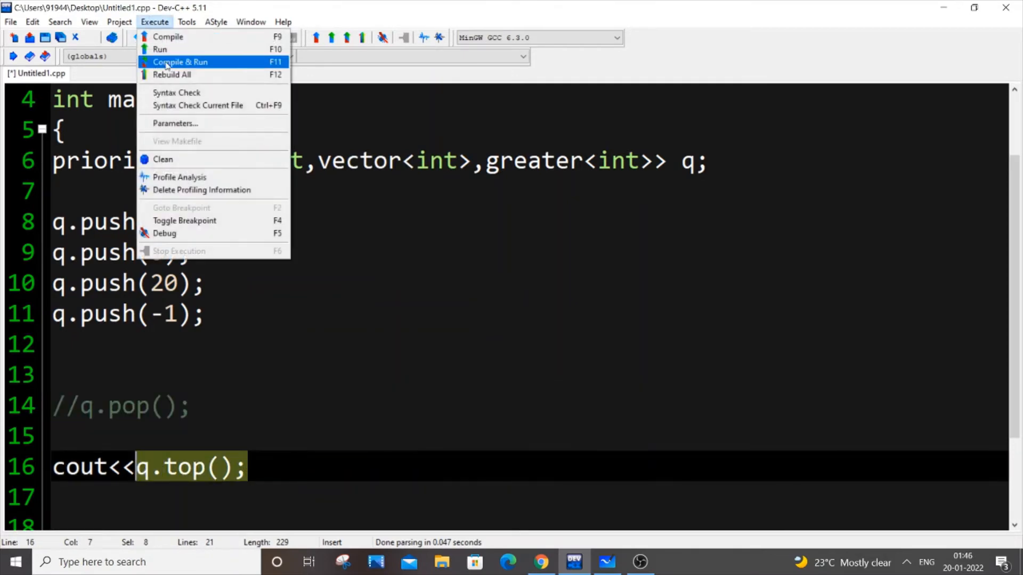
Step: Run the min-heap build (prints -1), restore q.pop() as active code, and bring up the heap whiteboard
click(181, 61)
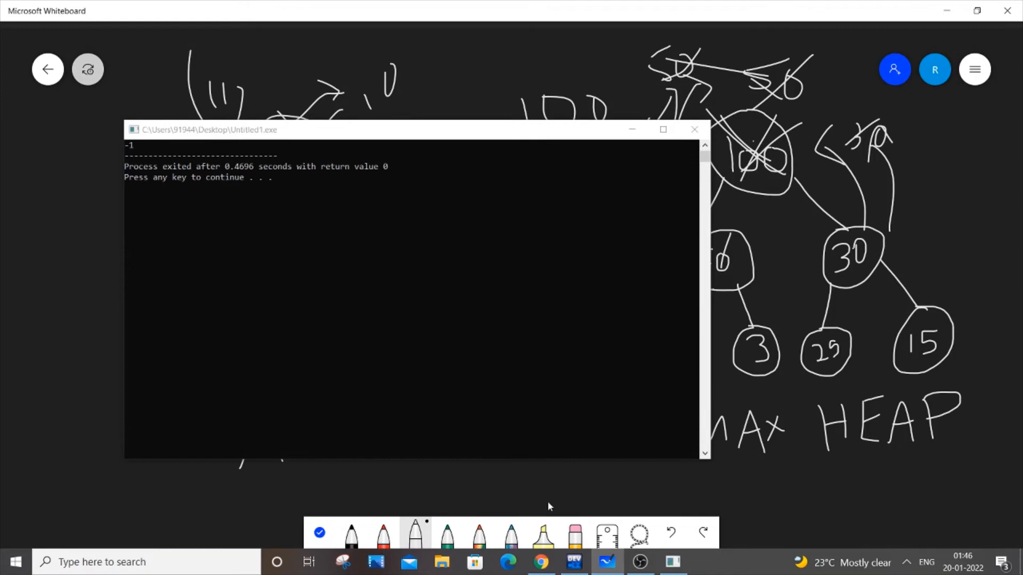
click(573, 562)
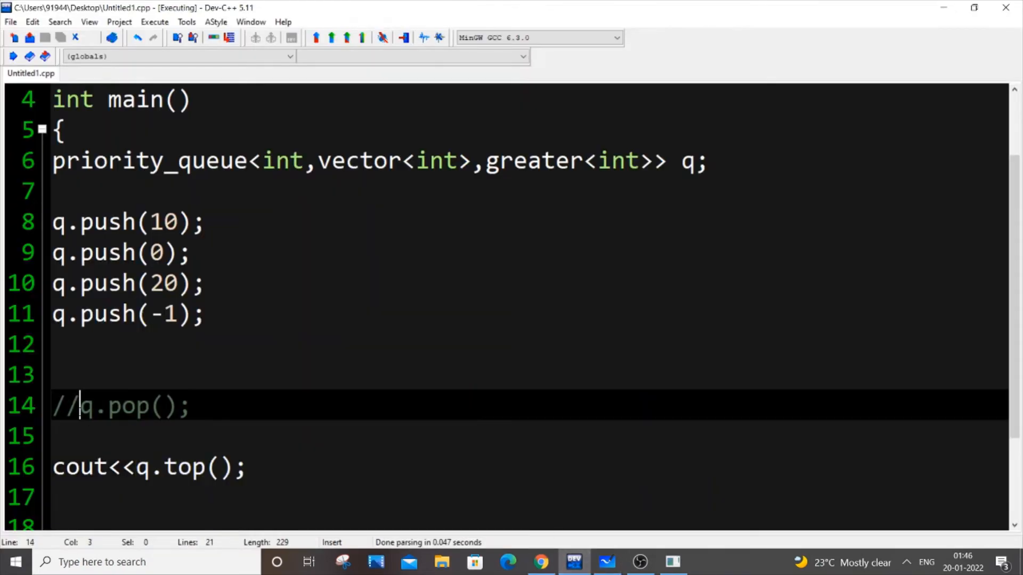
key(BackSpace)
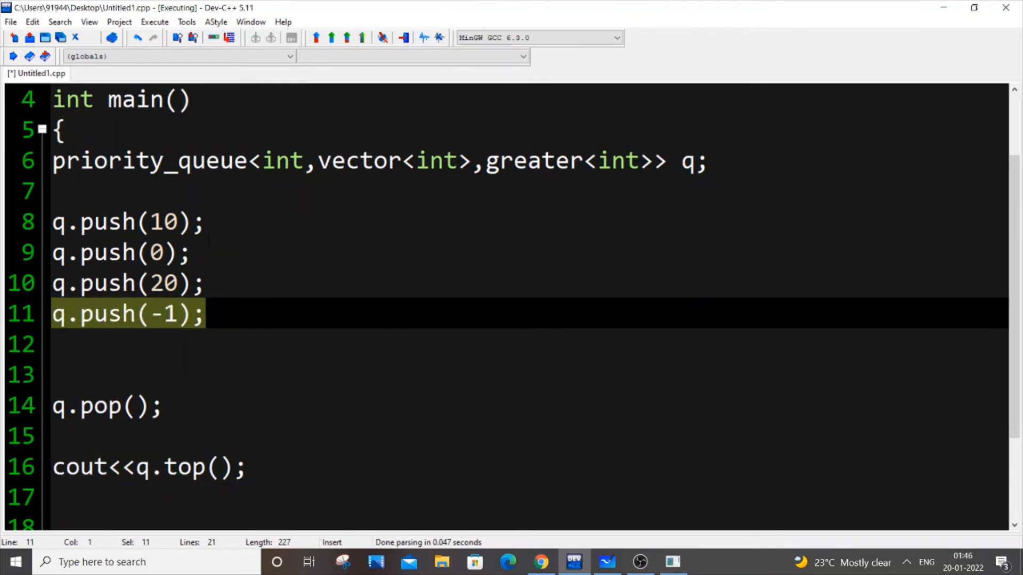
click(130, 253)
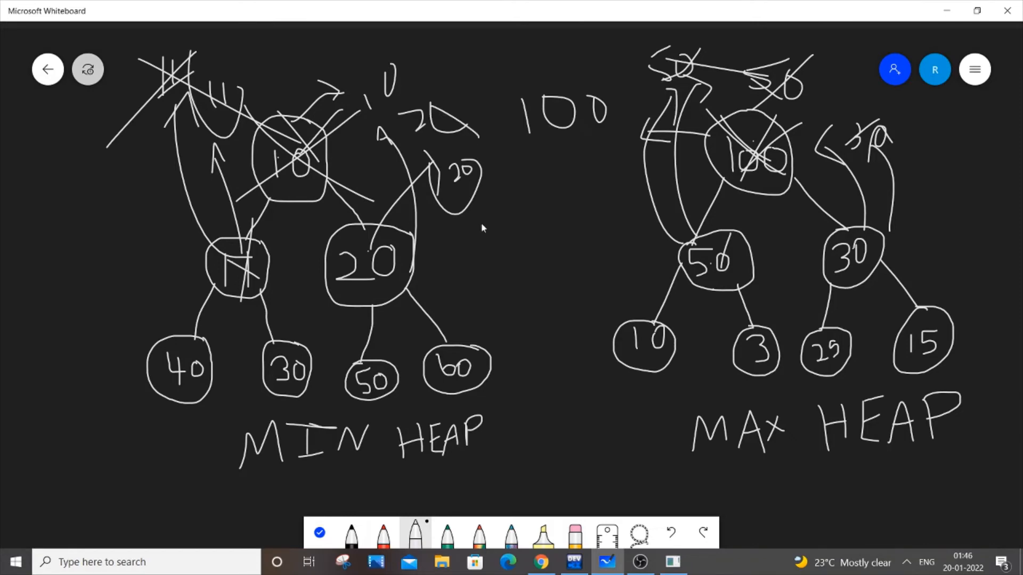
Step: Return from the Whiteboard heap diagrams to the Dev-C++ priority queue code
click(572, 561)
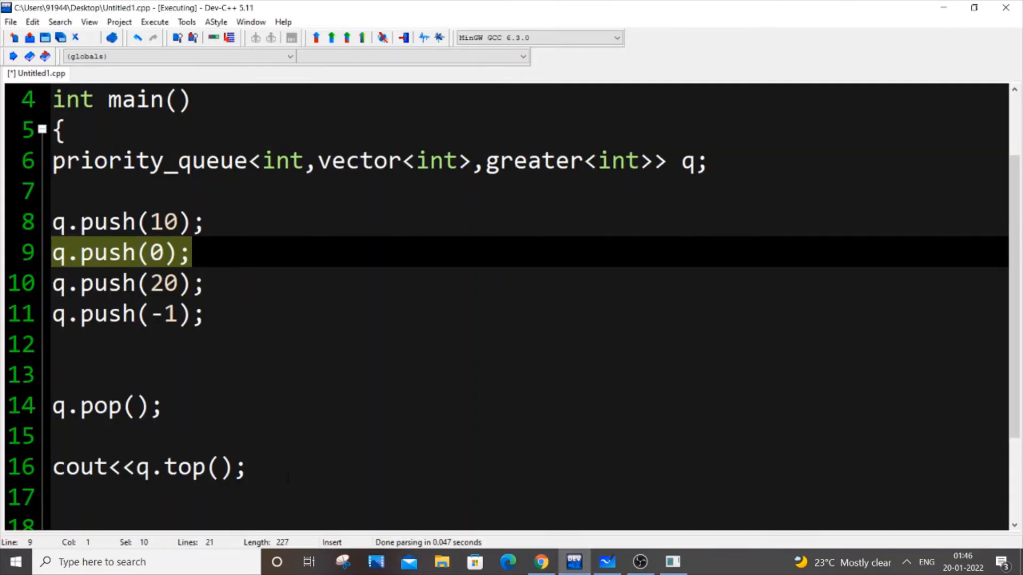
Step: Run the program with q.pop() before q.top() (prints 0), then select the pop and print lines
click(155, 21)
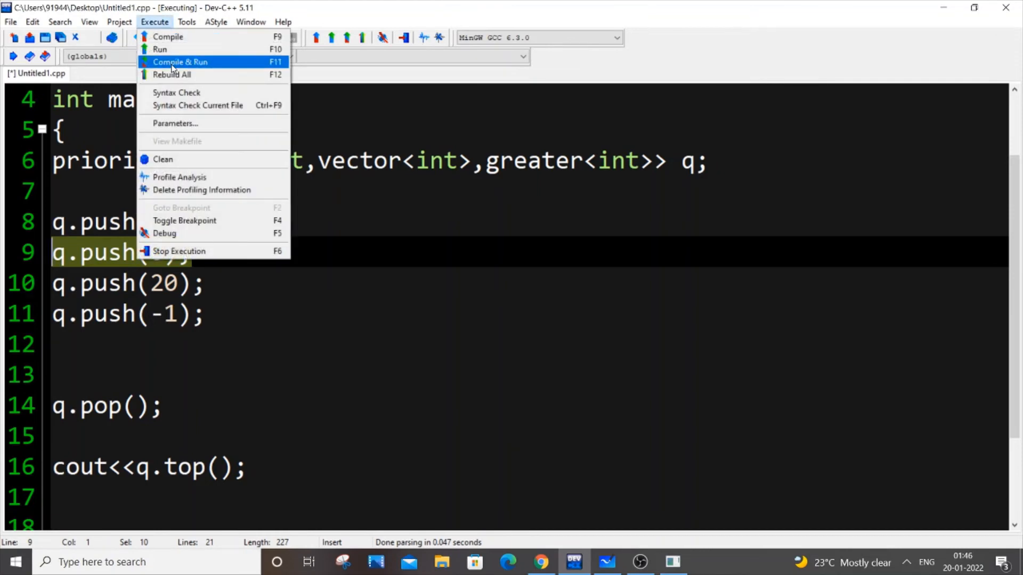
click(180, 61)
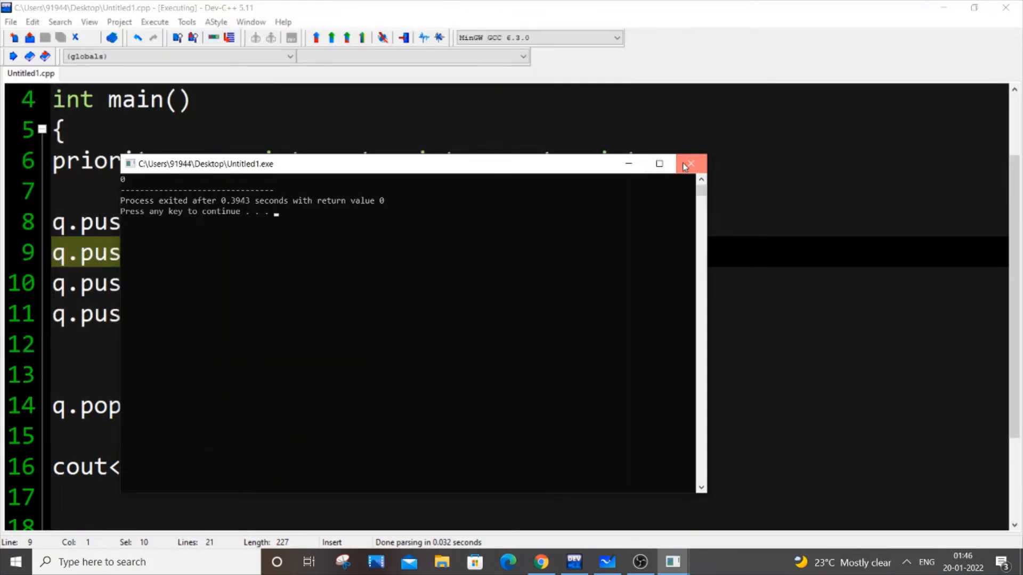
click(690, 163)
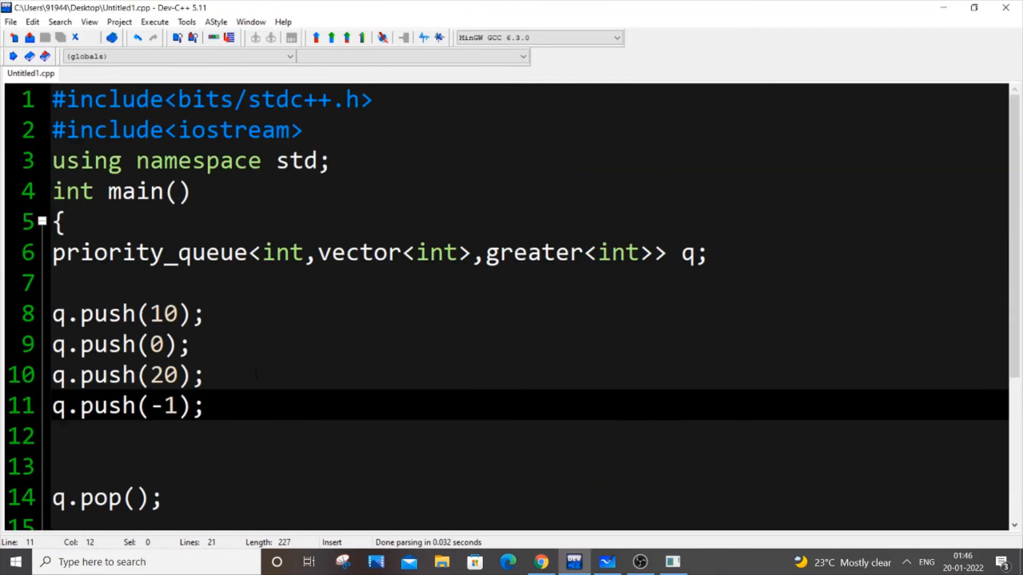
click(206, 405)
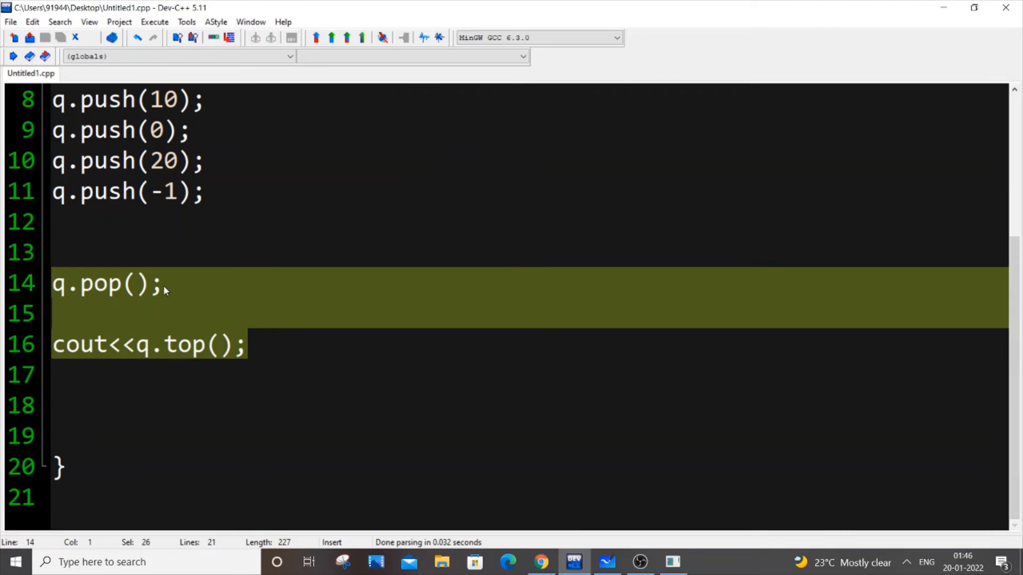
Step: Write while(q.empty()) on line 13 above the pop and cout statements
scroll(up, 3)
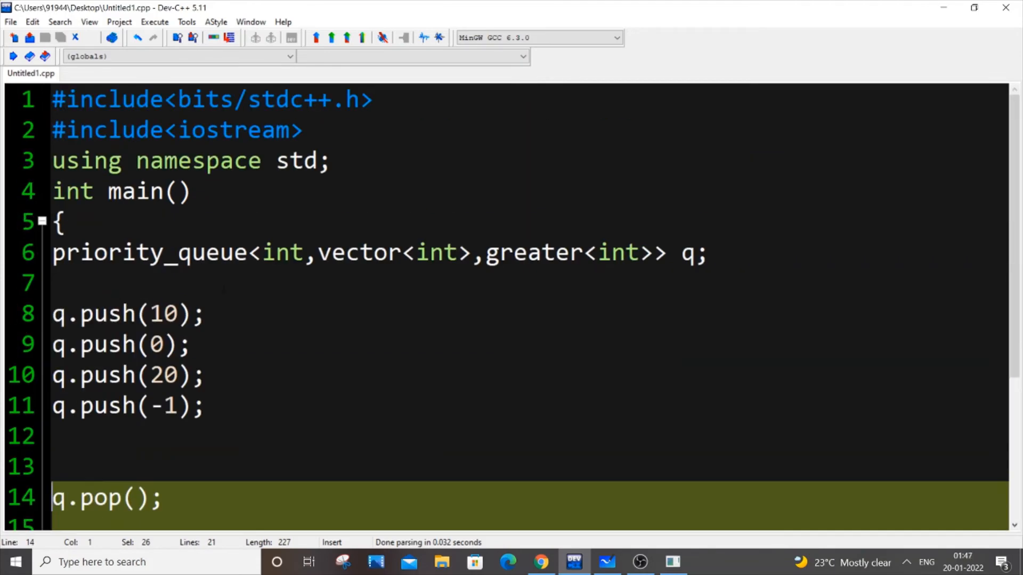
text(w)
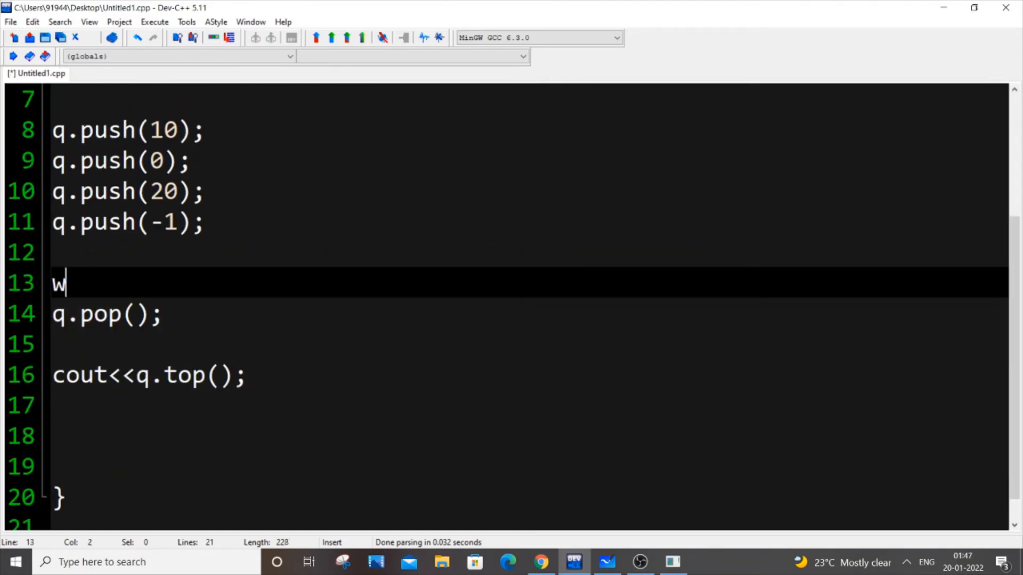
text(hile(q)
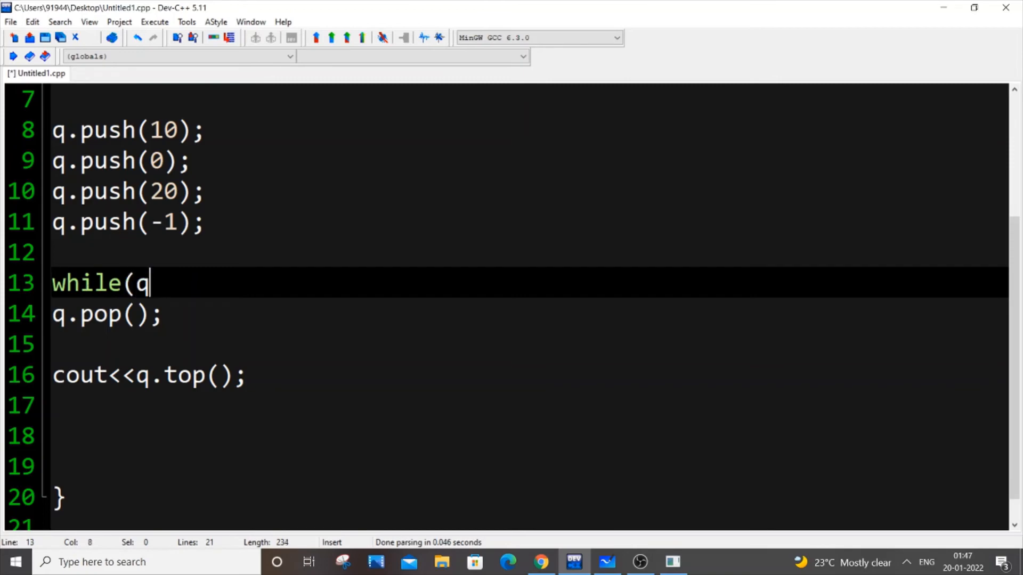
text(.empty())
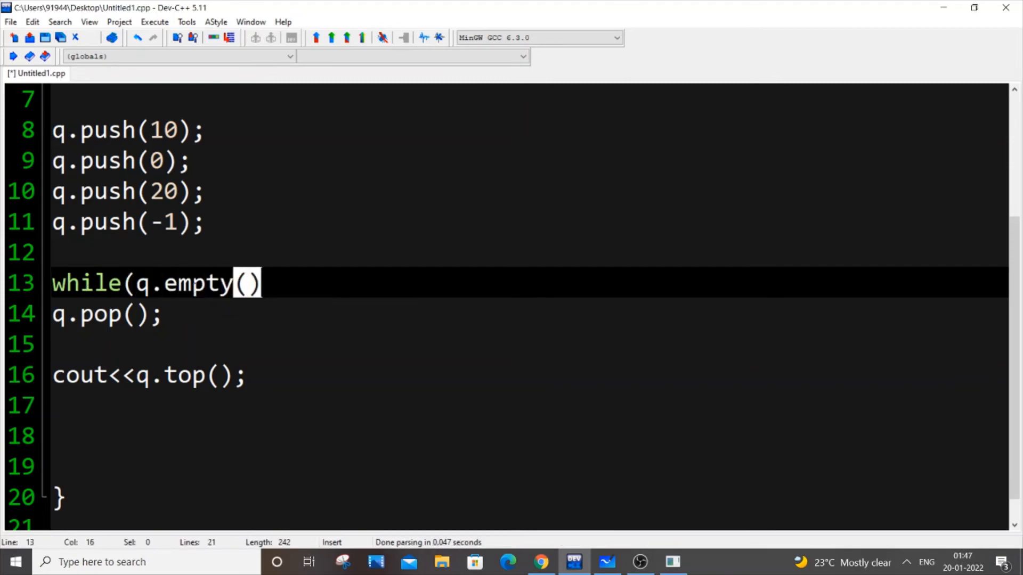
text())
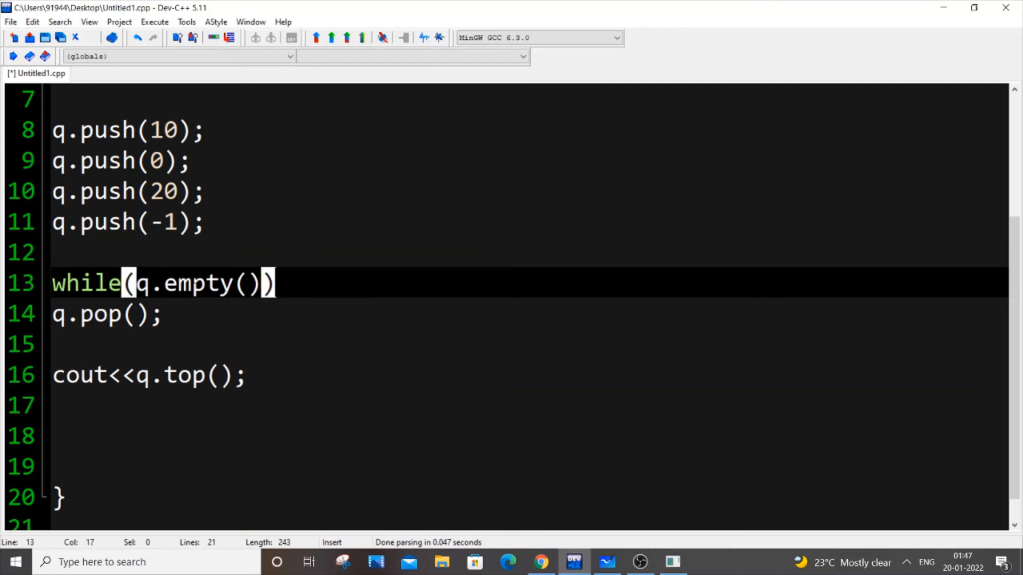
click(137, 282)
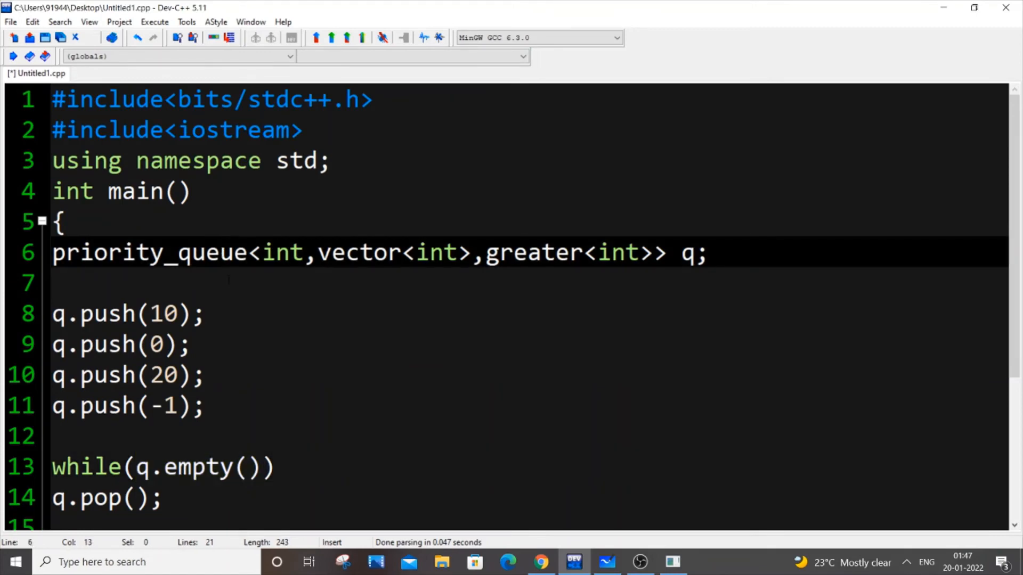
scroll(down, 3)
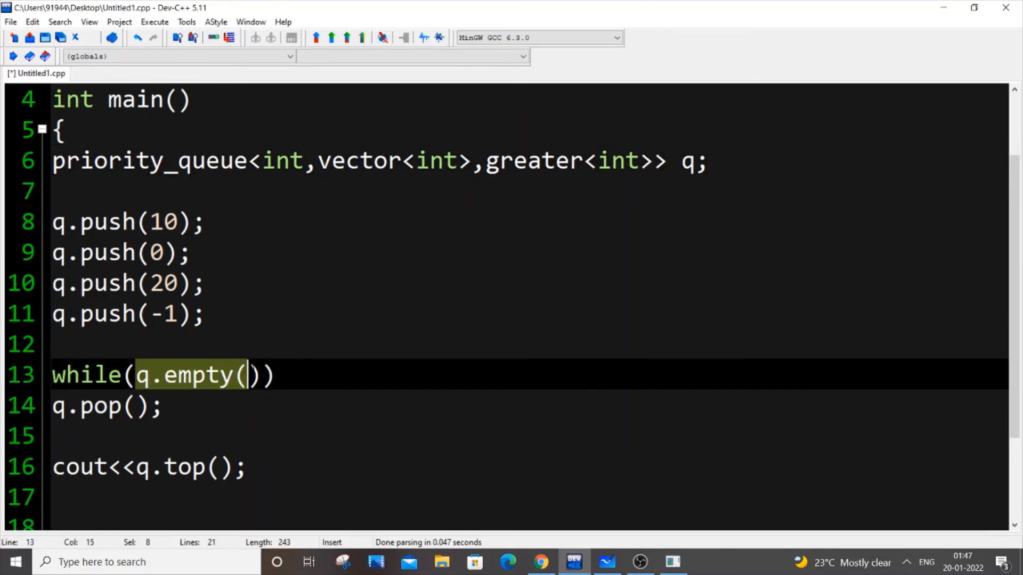
Step: Negate the condition to while(!q.empty()) and brace the loop body around pop and cout
click(129, 376)
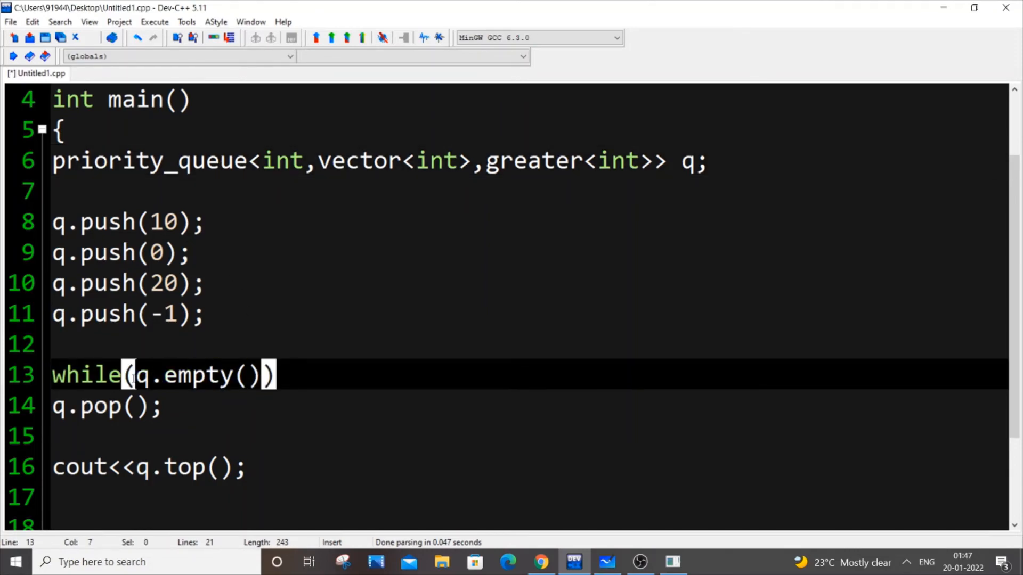
text(!)
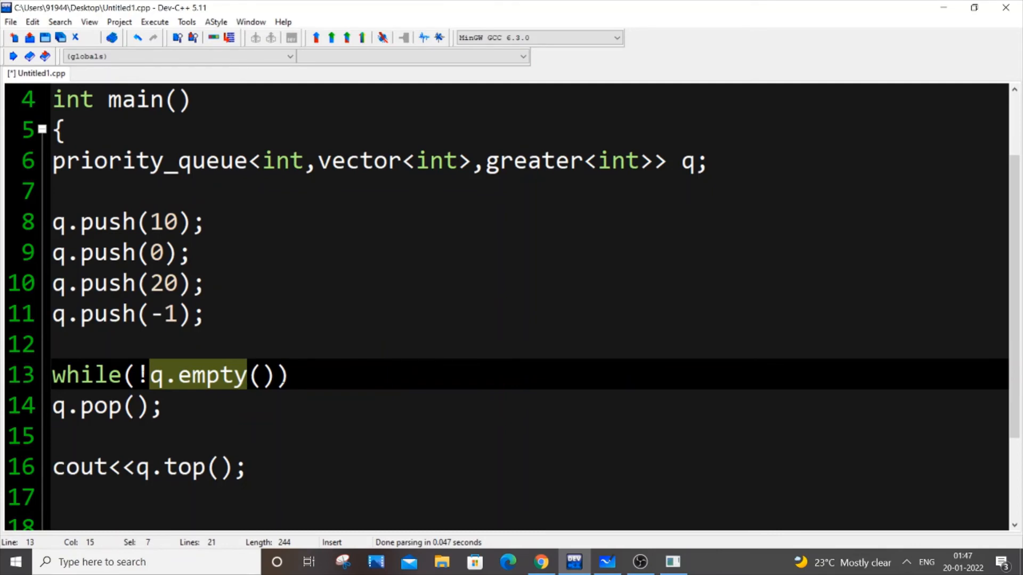
click(261, 375)
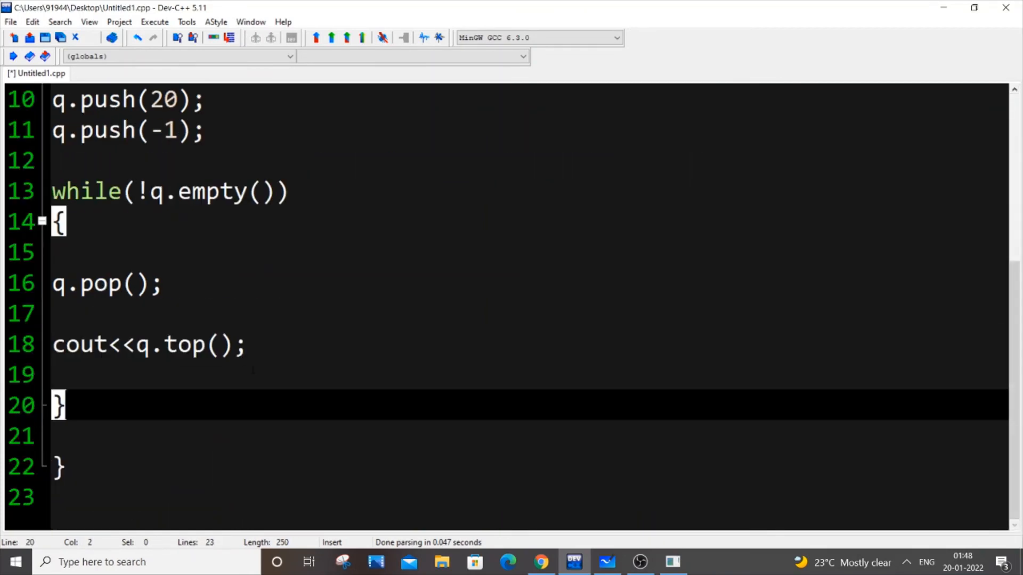
Step: Move cout<<q.top()<<" "; above q.pop() inside the loop so each element prints with a space
text(<<"")
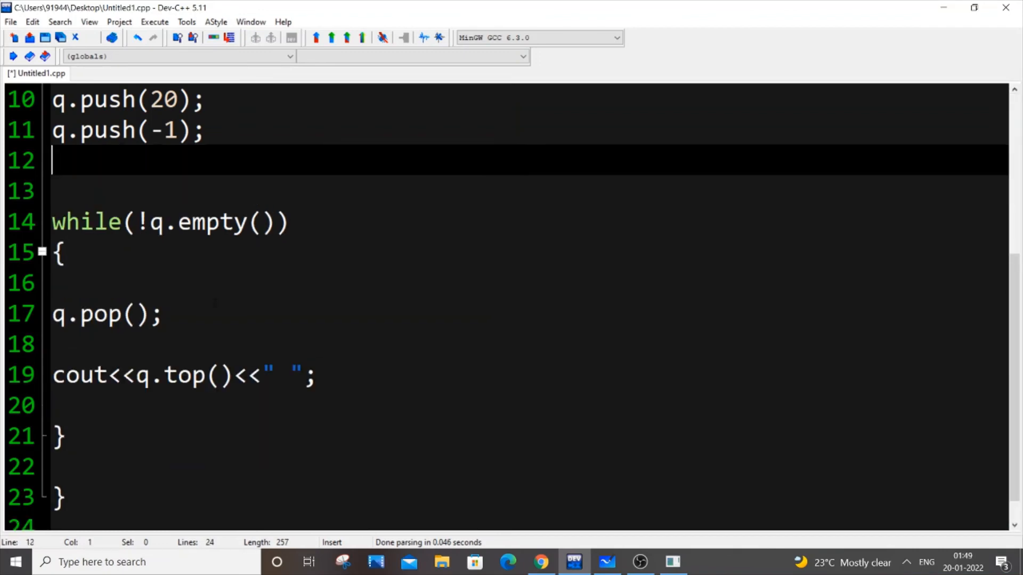
scroll(up, 3)
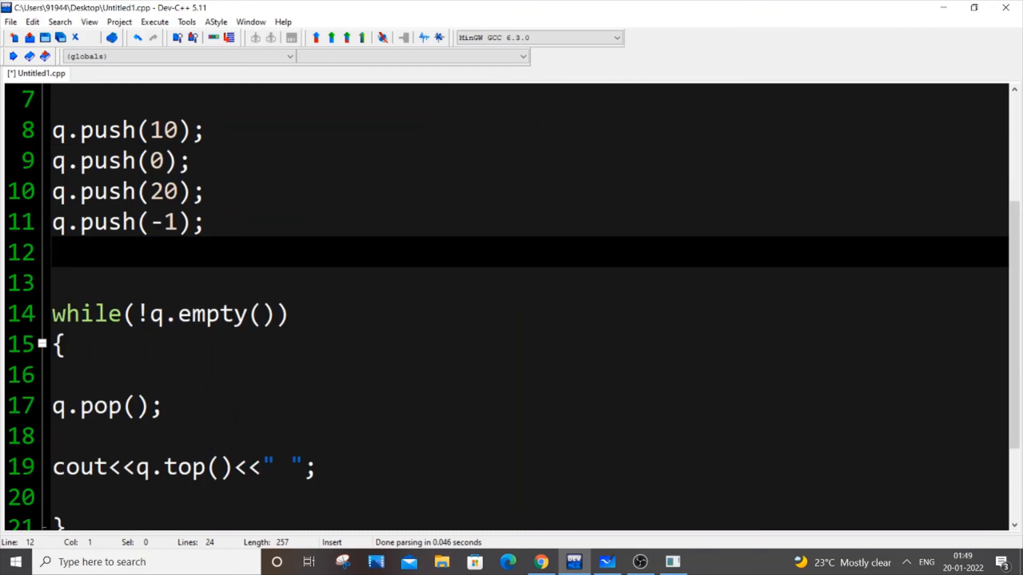
click(203, 222)
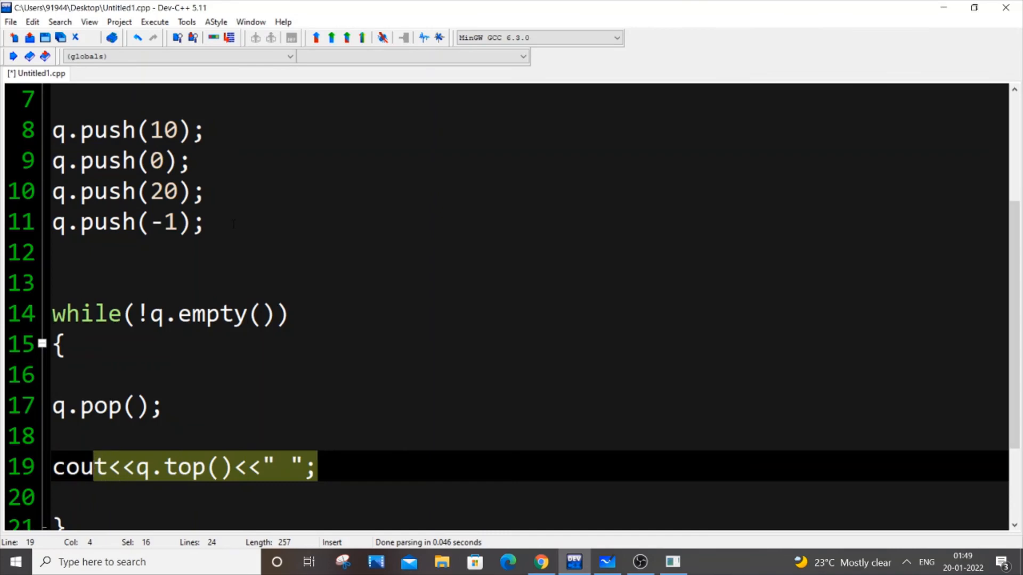
click(316, 467)
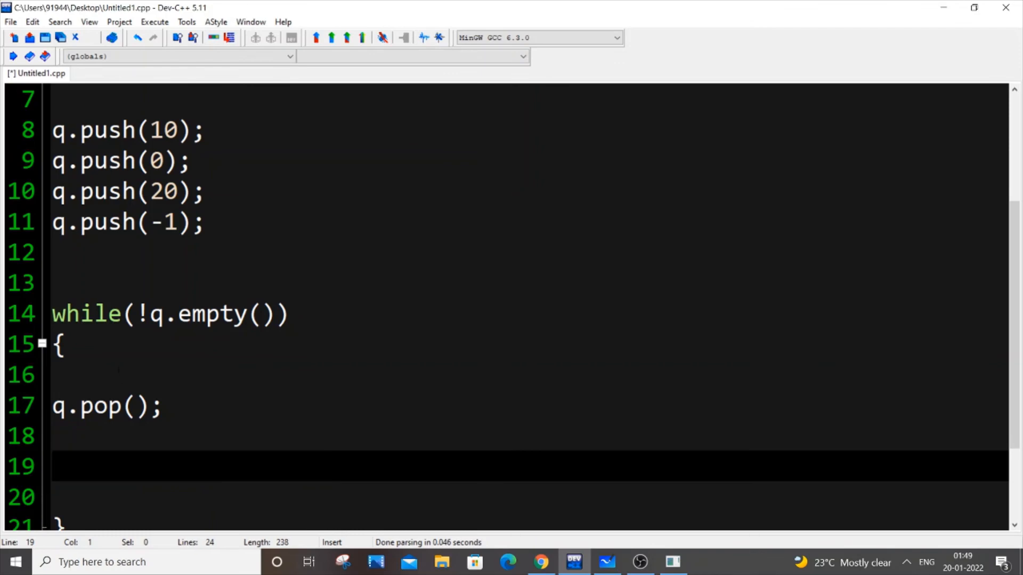
text(cout<<q.top()<<" ";)
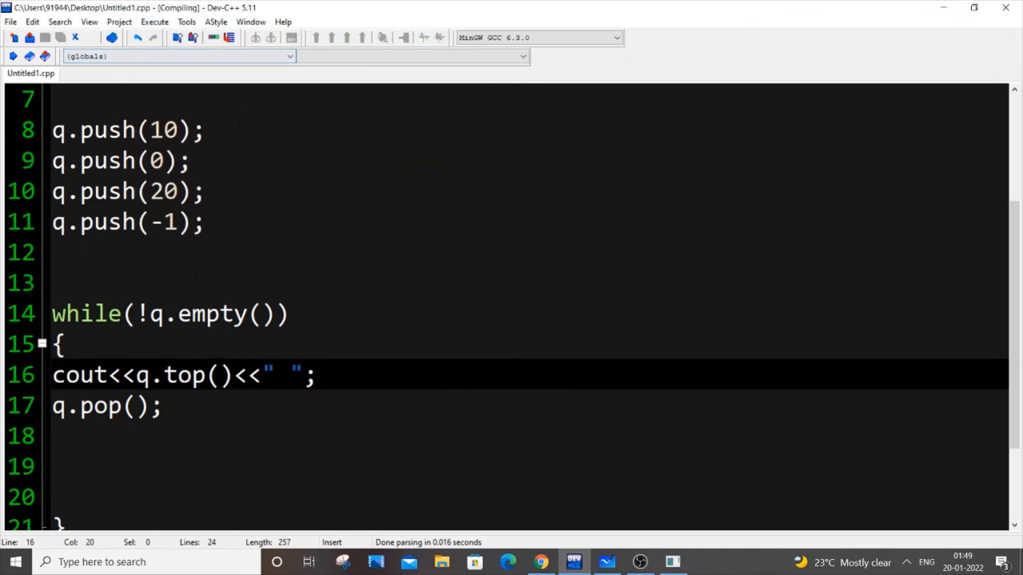
Step: Make q a plain priority_queue<int> max heap and run it, printing 20 10 0 -1
click(317, 375)
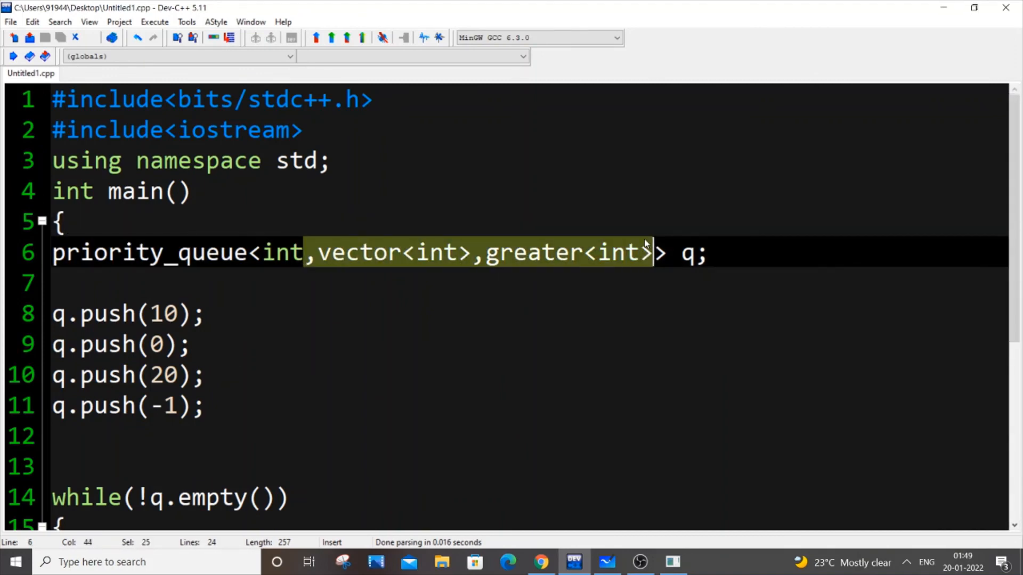
click(154, 21)
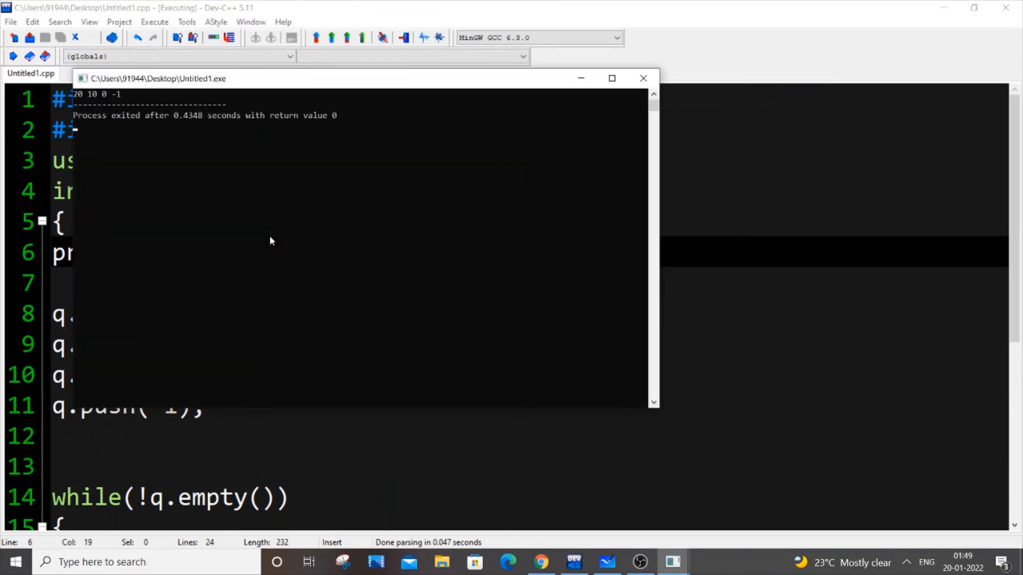
click(643, 79)
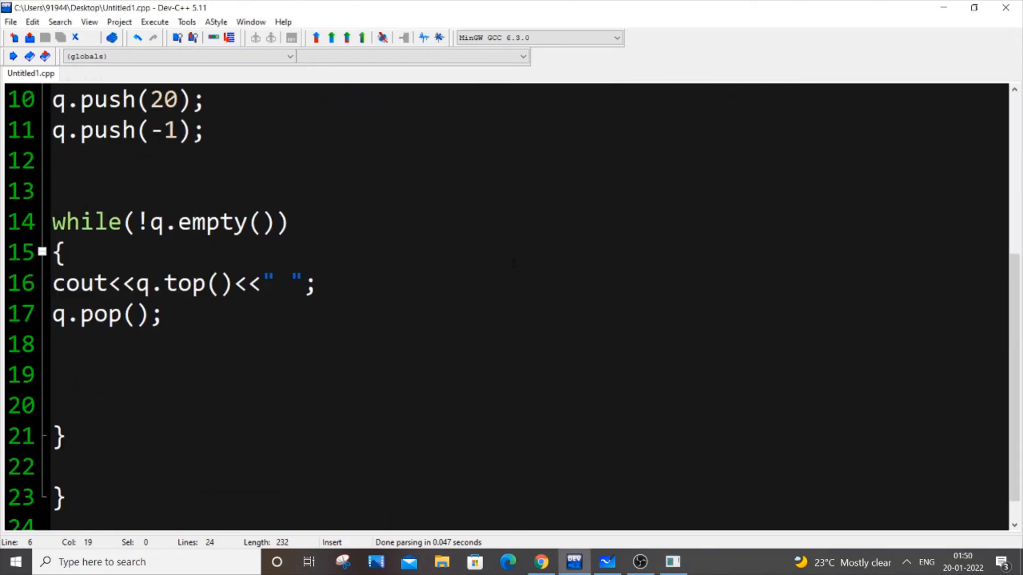
scroll(up, 3)
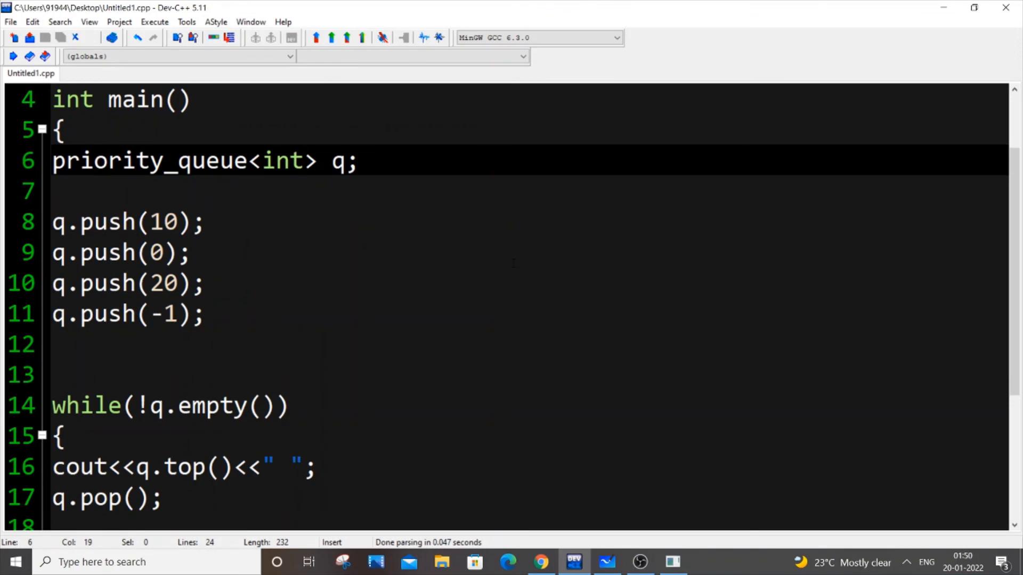